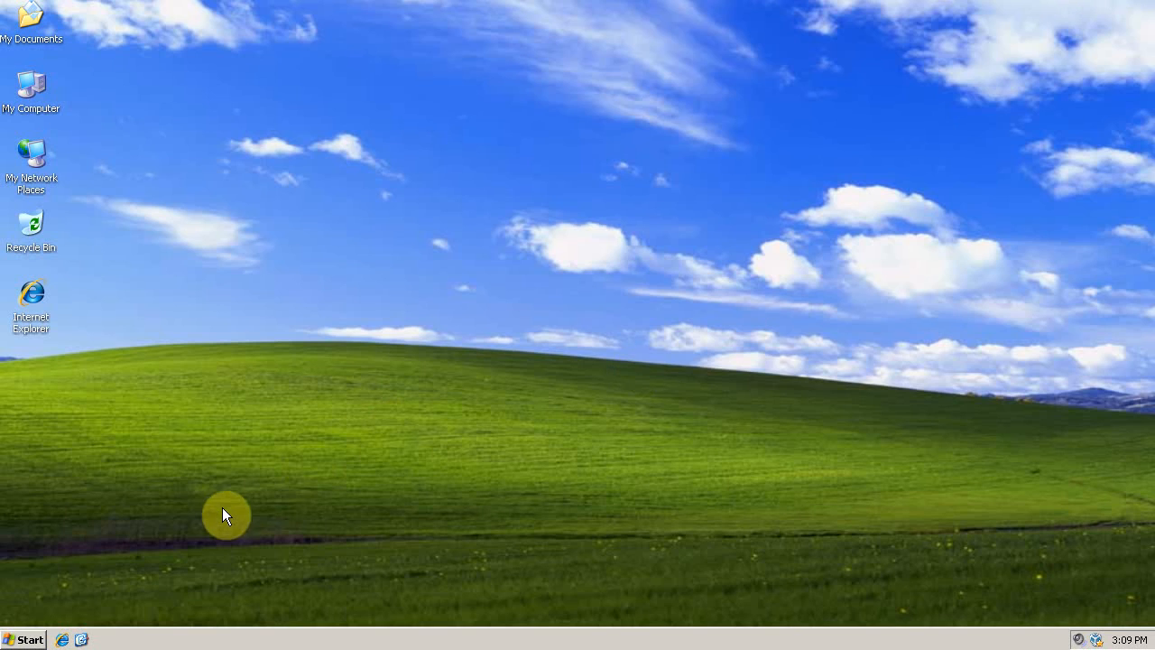
Open the Start menu from the Start button.
click(25, 639)
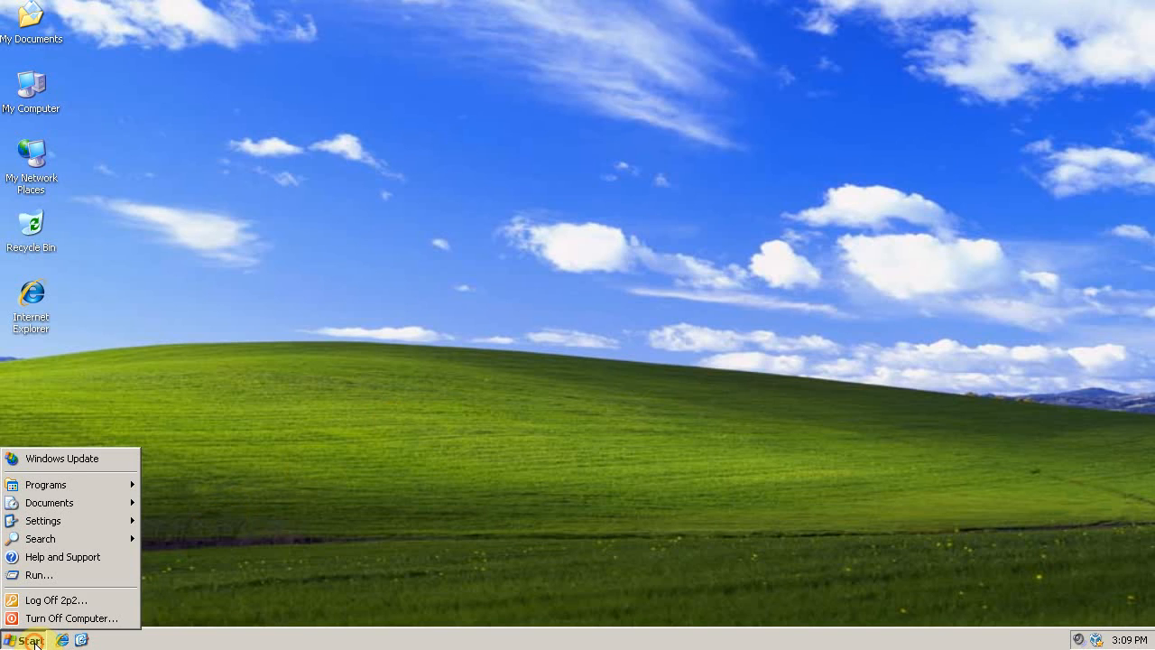
mouse_move(72, 513)
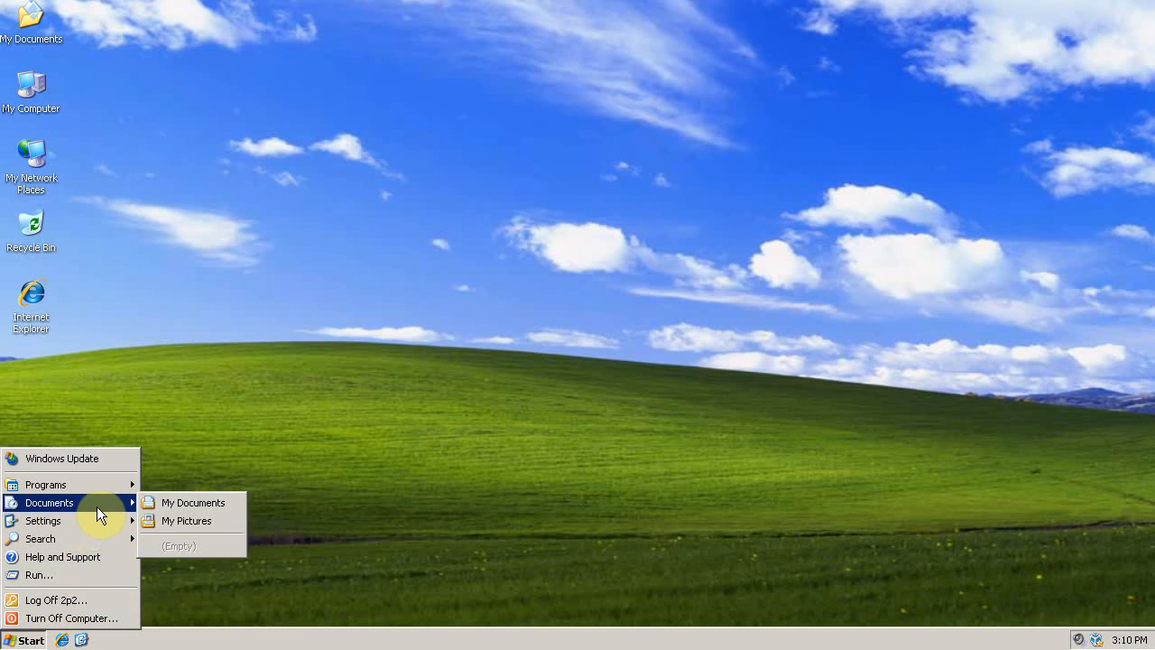
mouse_move(45, 484)
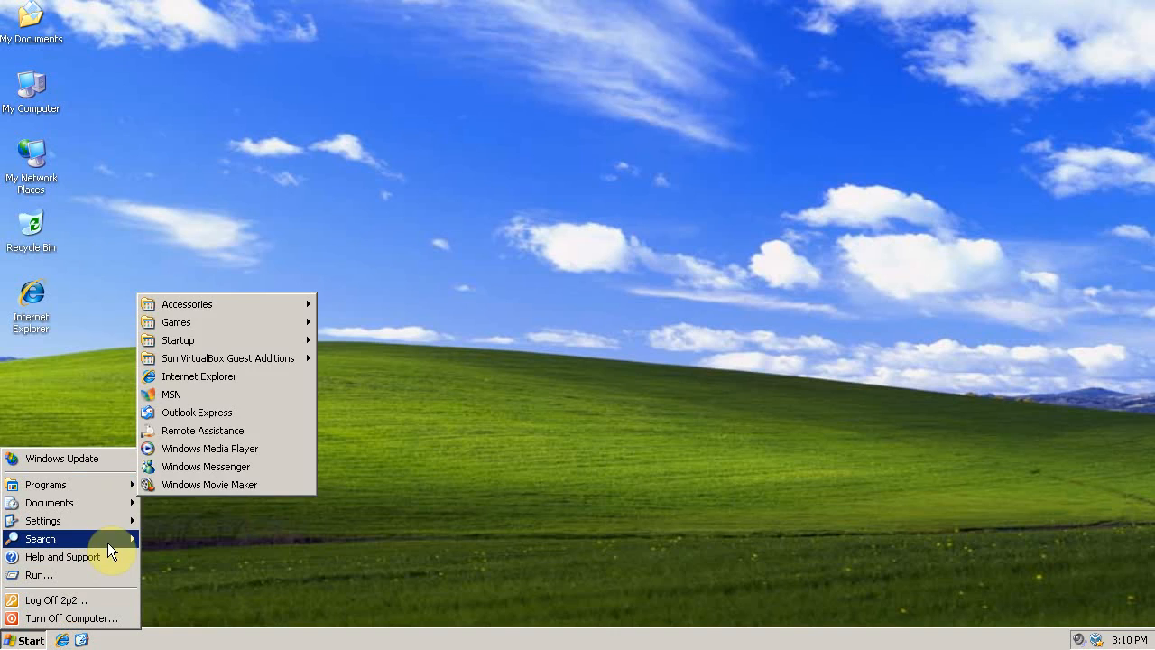
Launch services.msc from the Start menu's Run prompt.
click(37, 576)
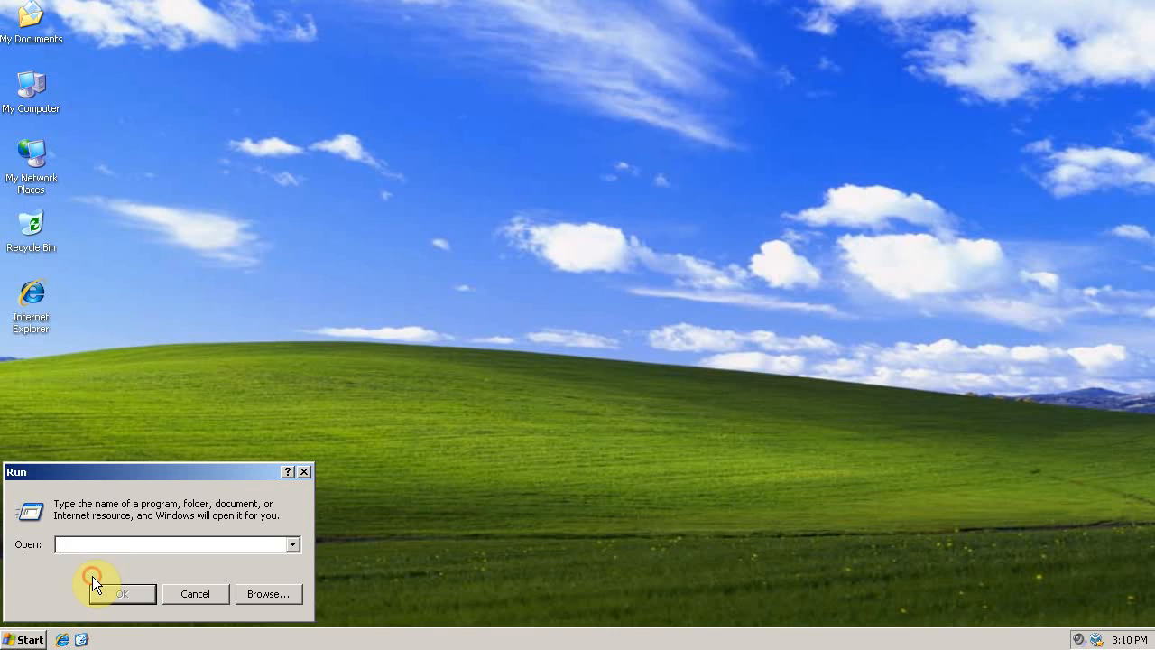
text(ser)
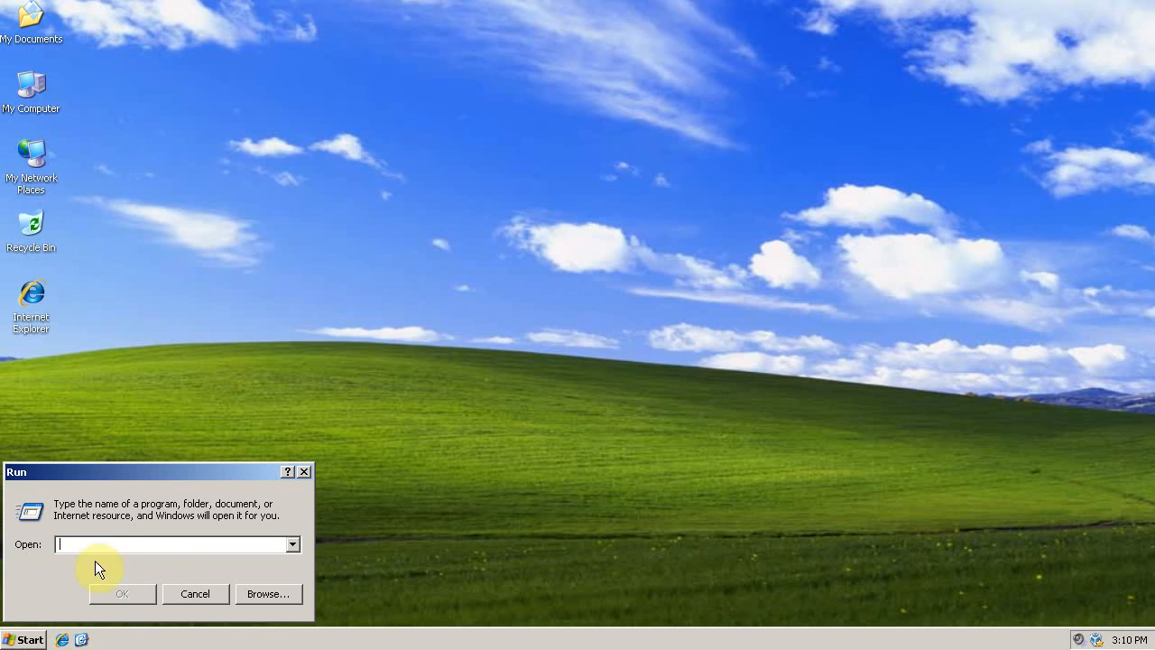
text(services)
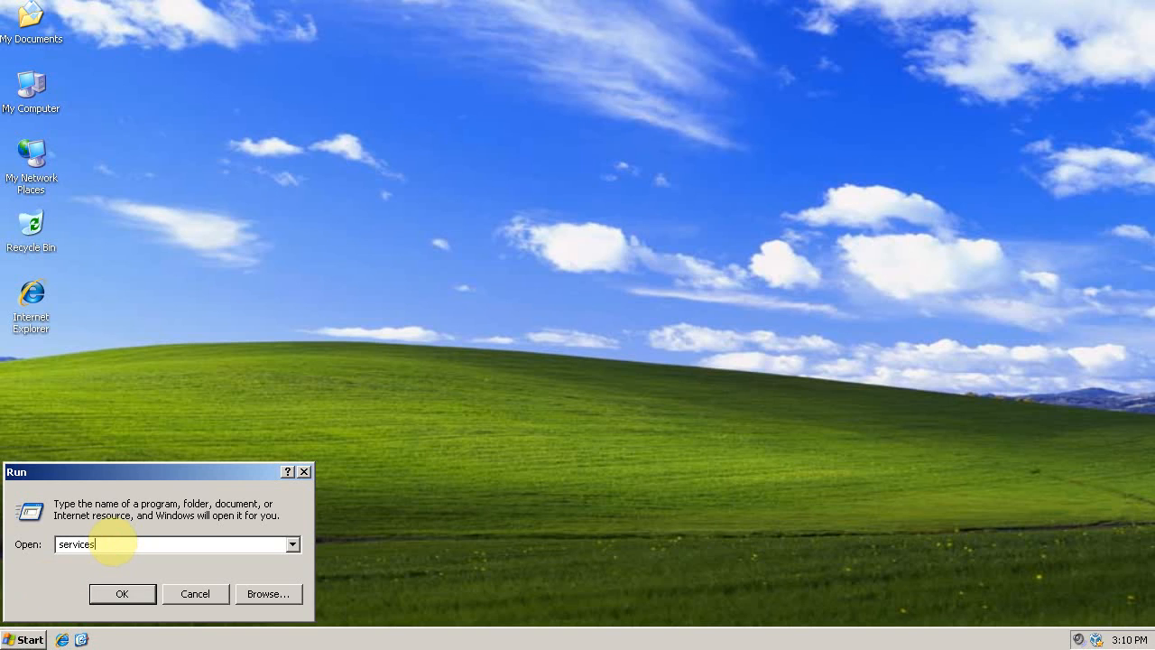
text(.msc)
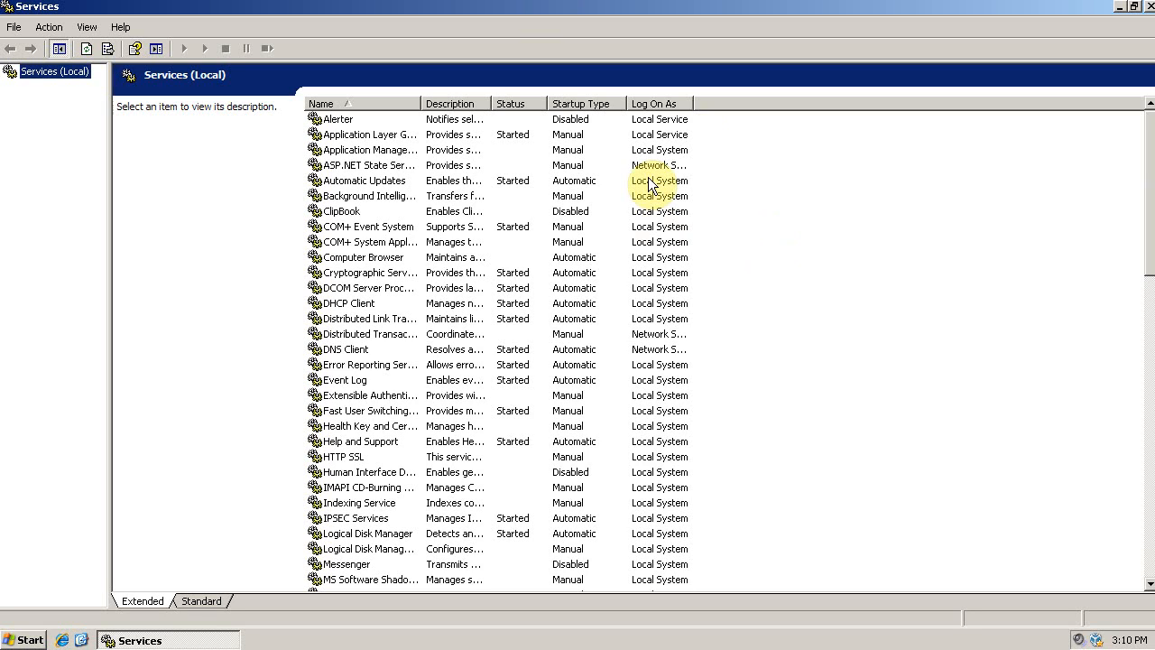
scroll(down, 3)
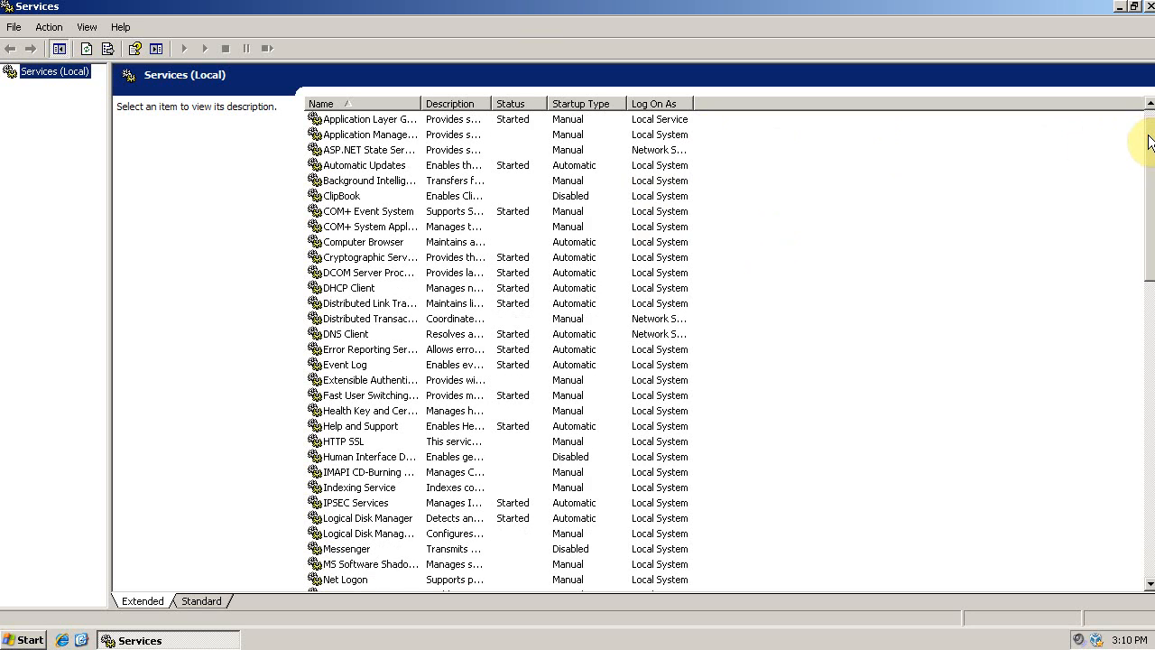
scroll(down, 3)
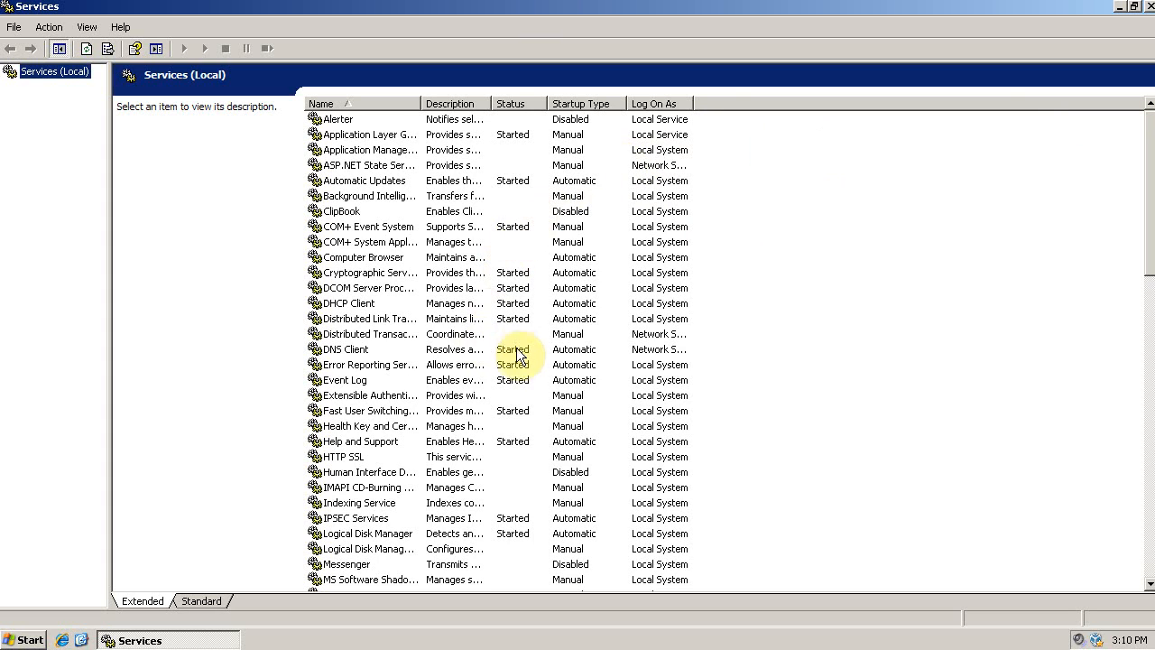
mouse_move(429, 510)
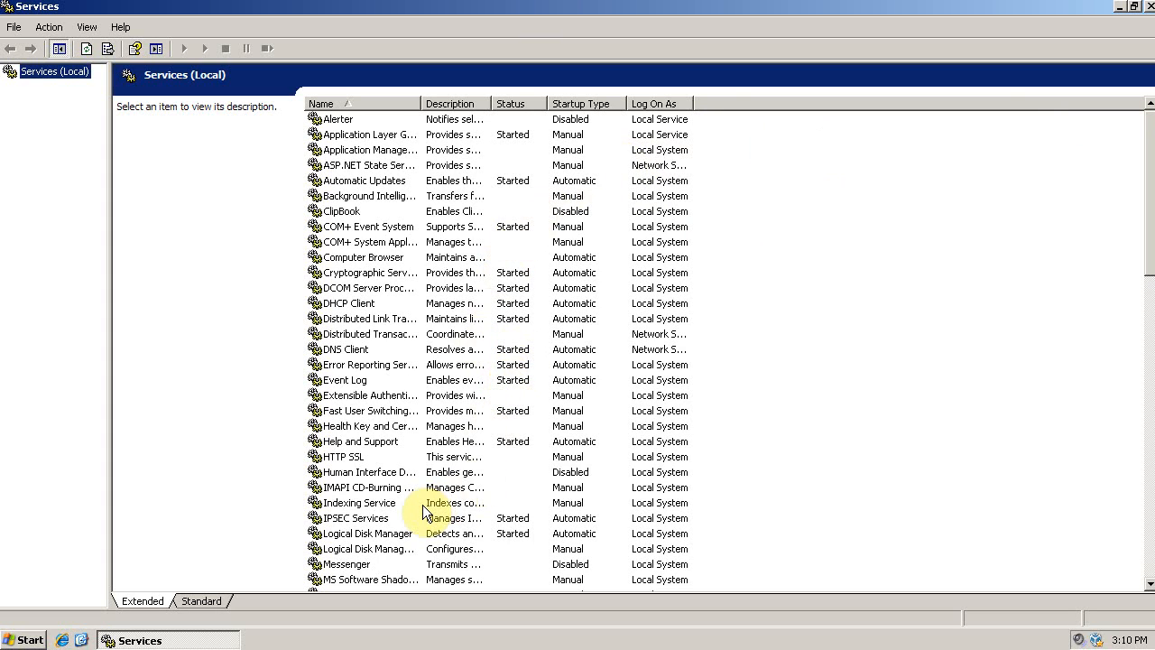
Set Indexing Service's startup type to Disabled, then scroll further down the list.
click(359, 503)
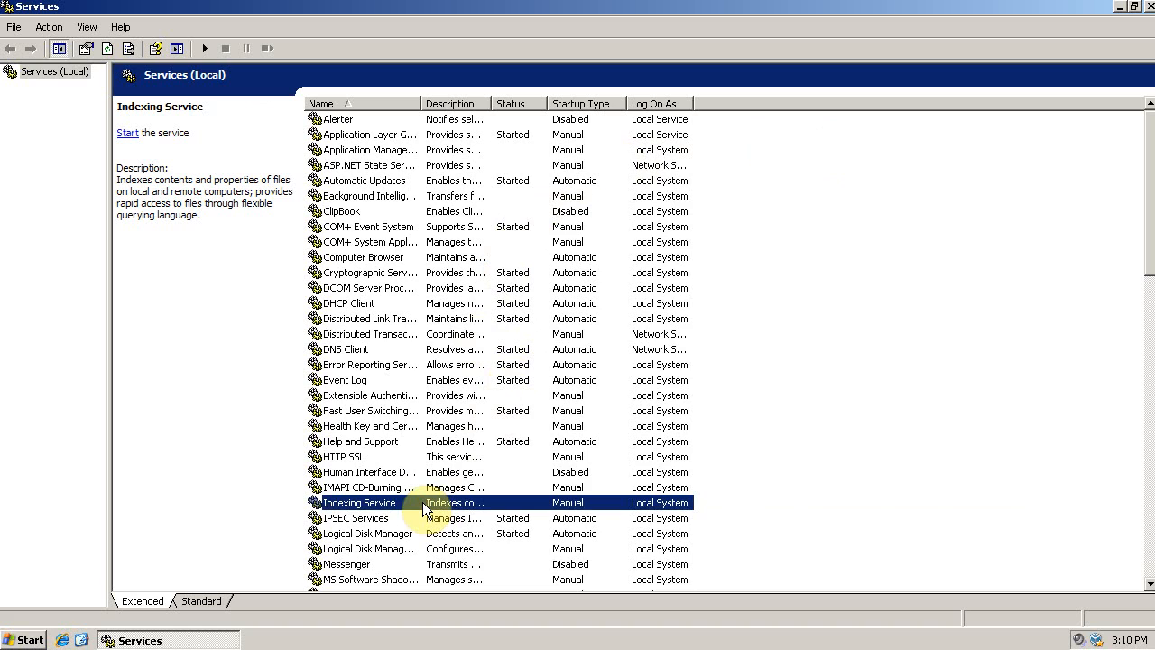
mouse_move(428, 507)
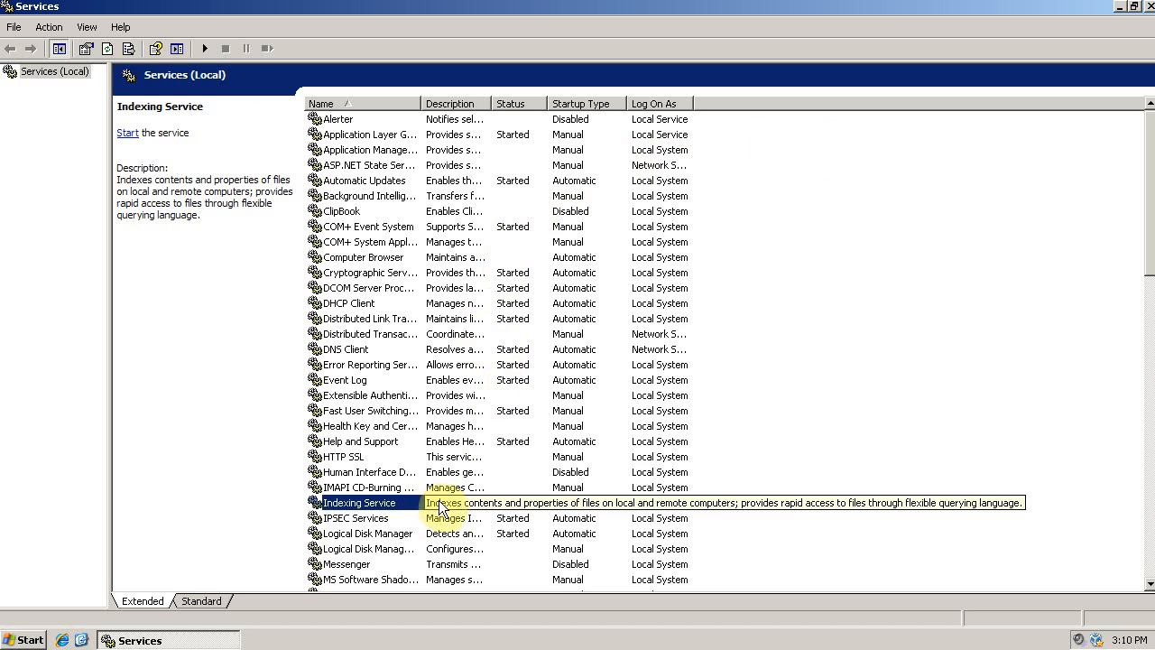
right_click(360, 502)
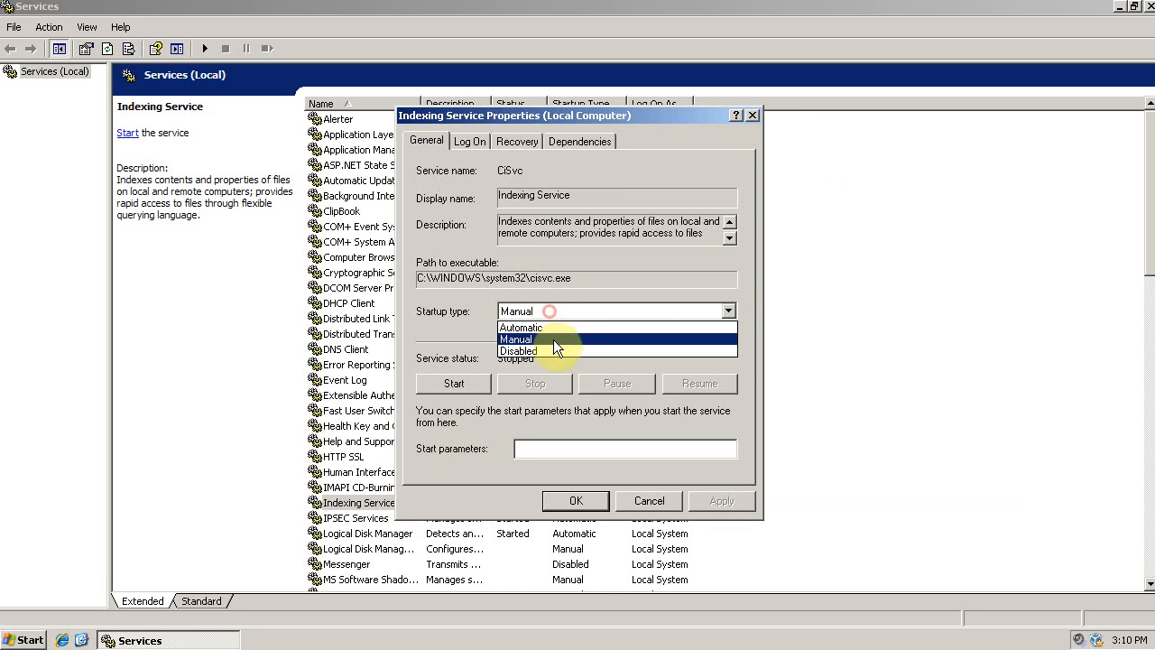
click(519, 351)
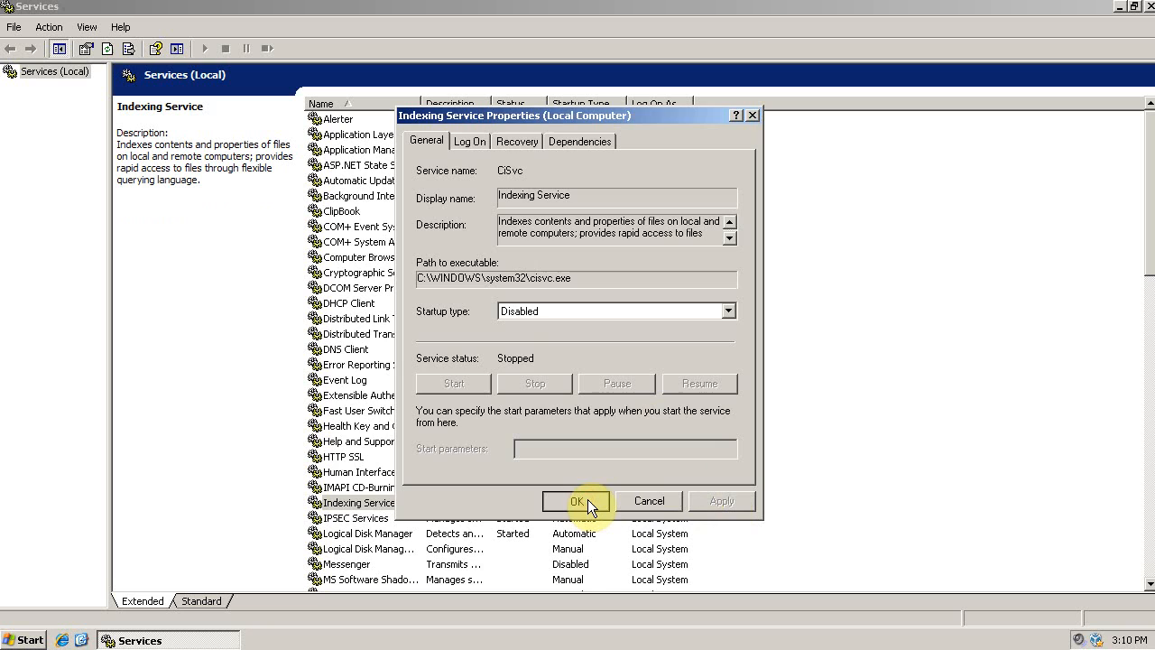
click(576, 501)
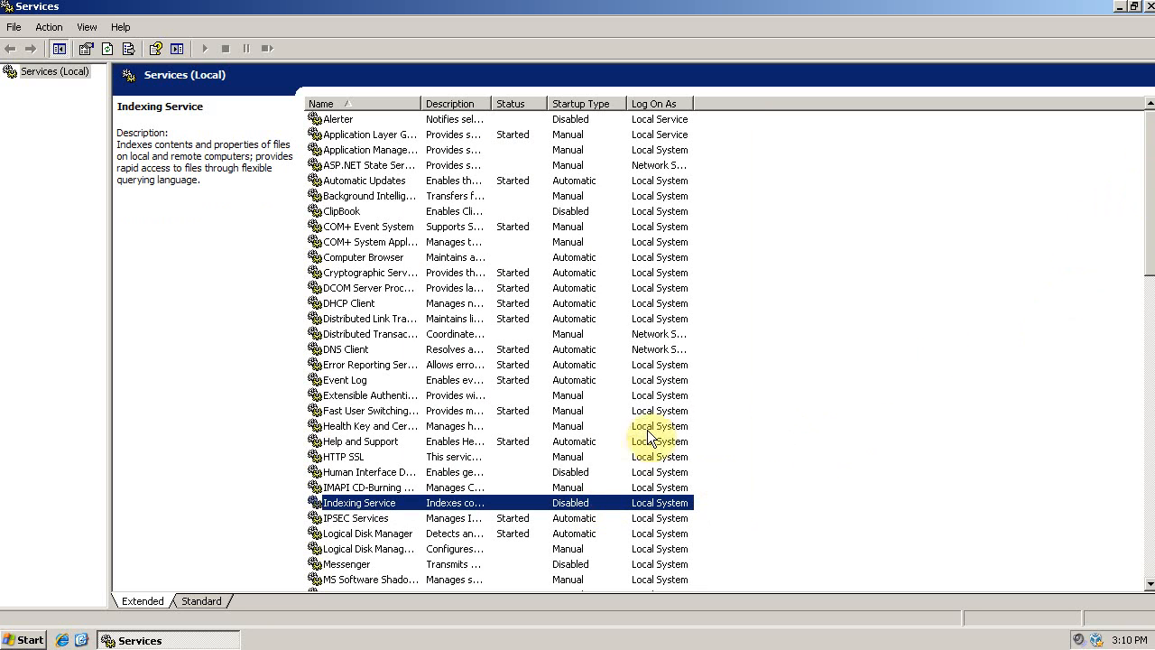
scroll(down, 3)
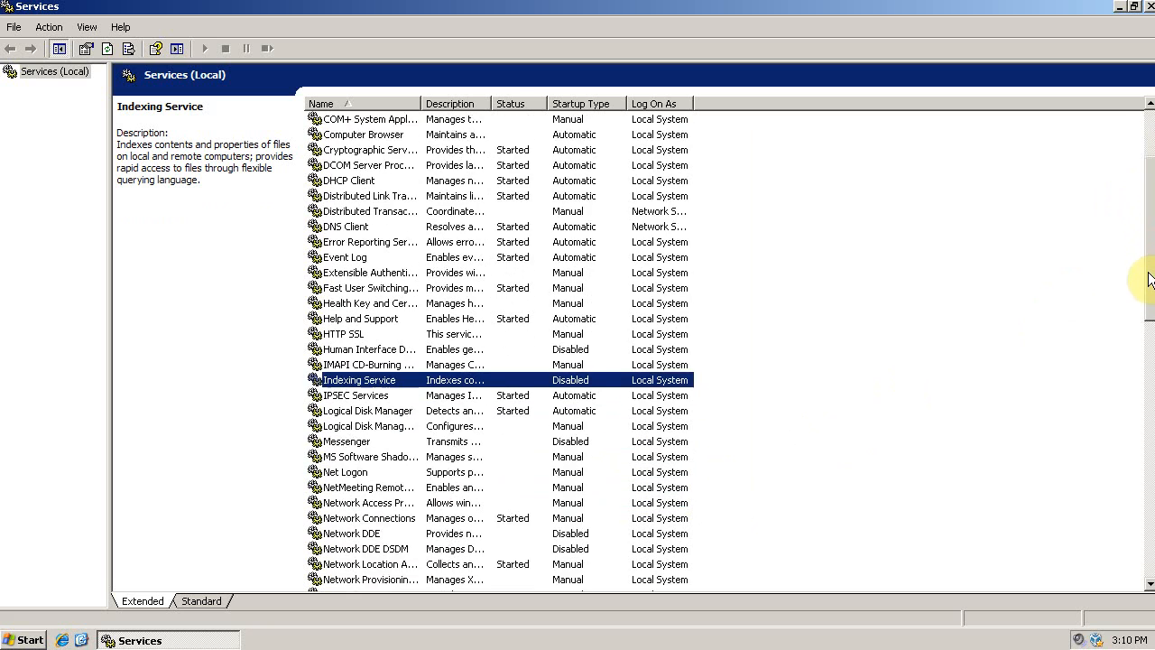
scroll(down, 3)
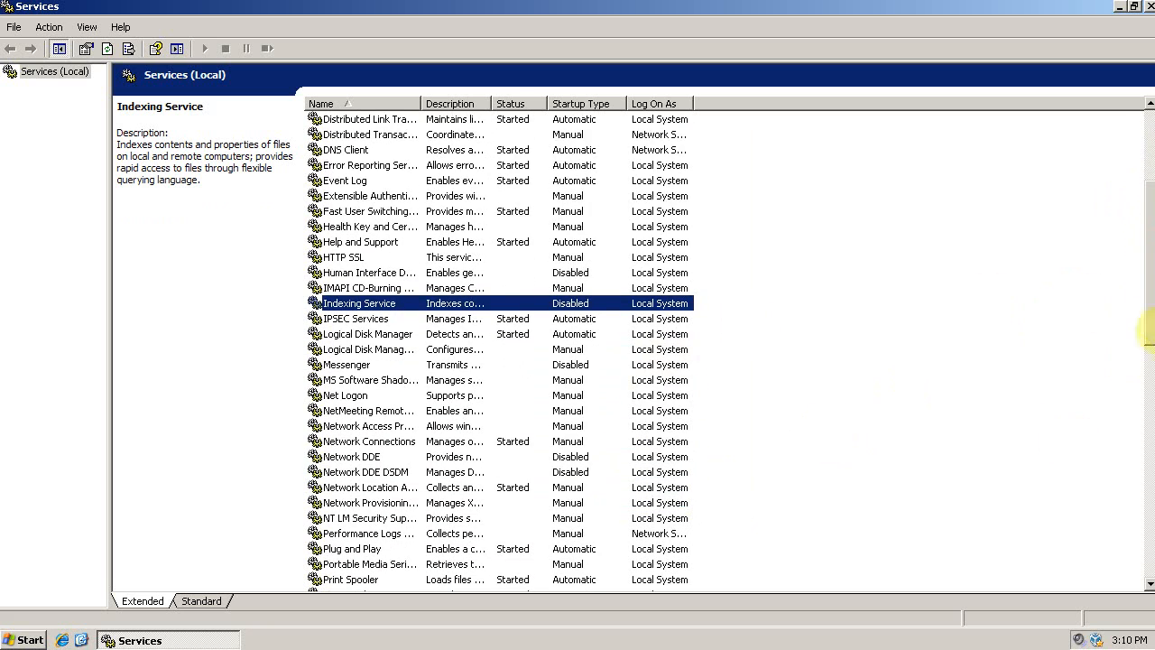
scroll(down, 3)
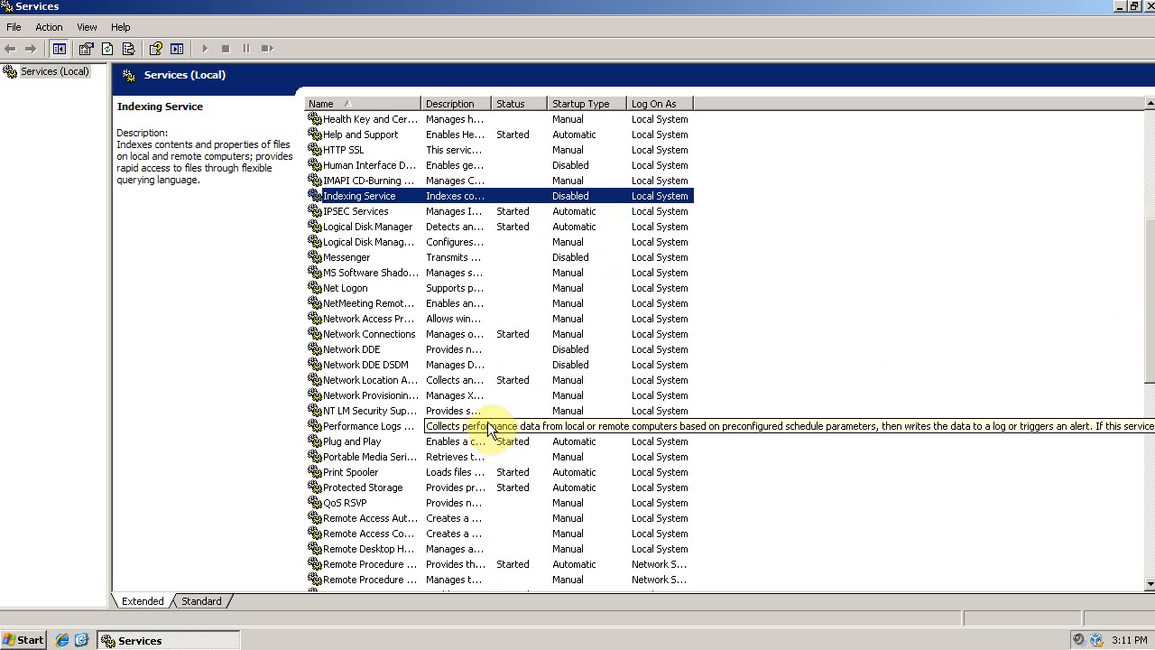
Open Print Spooler's properties and choose Disabled as its startup type.
right_click(350, 471)
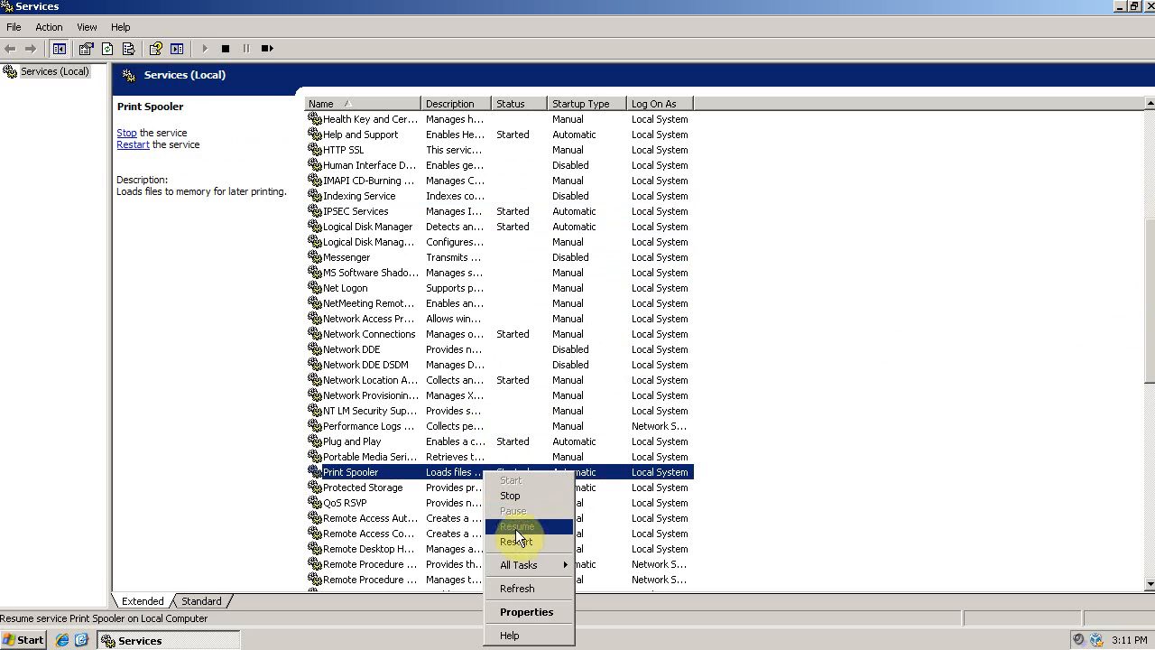
mouse_move(527, 612)
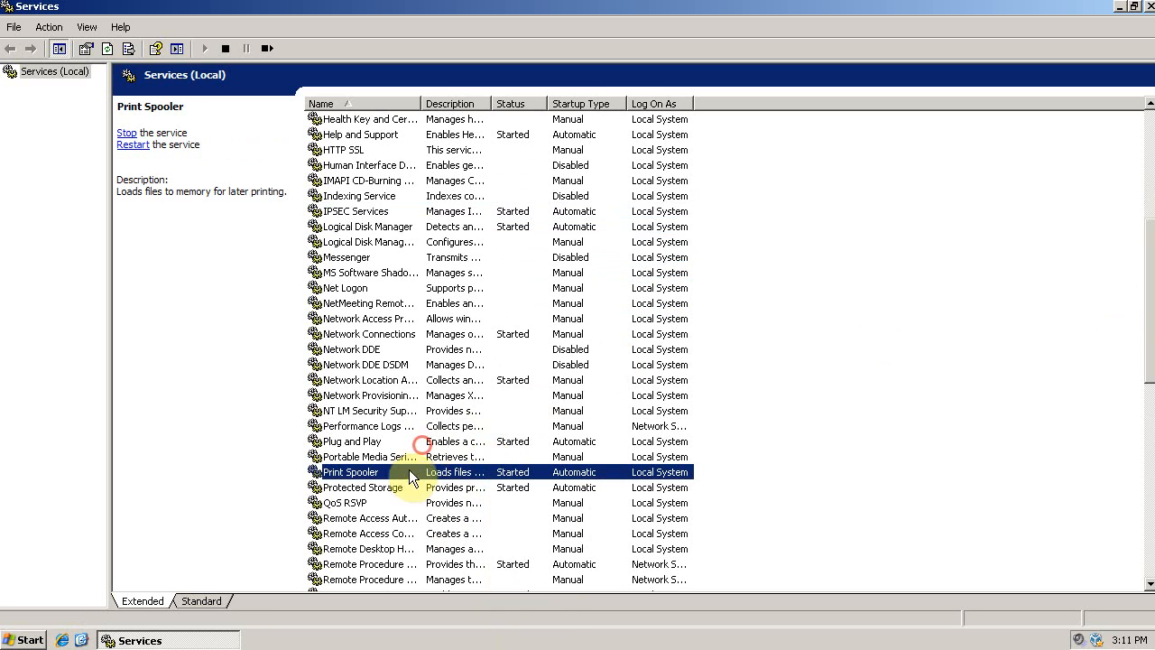
right_click(350, 471)
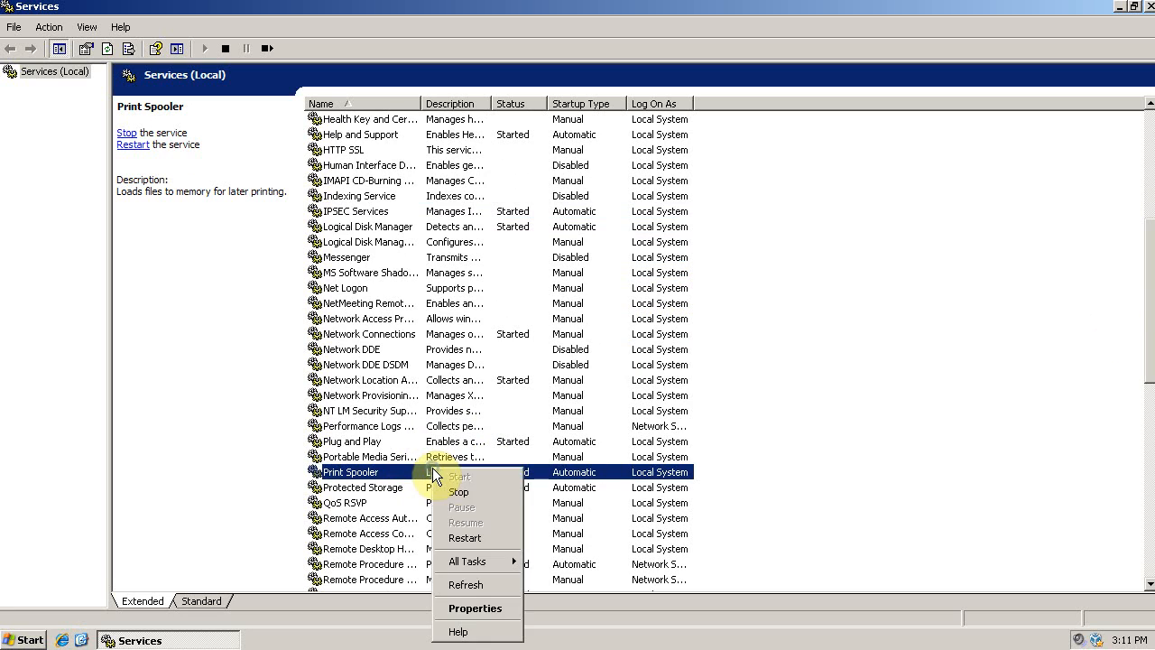
click(477, 607)
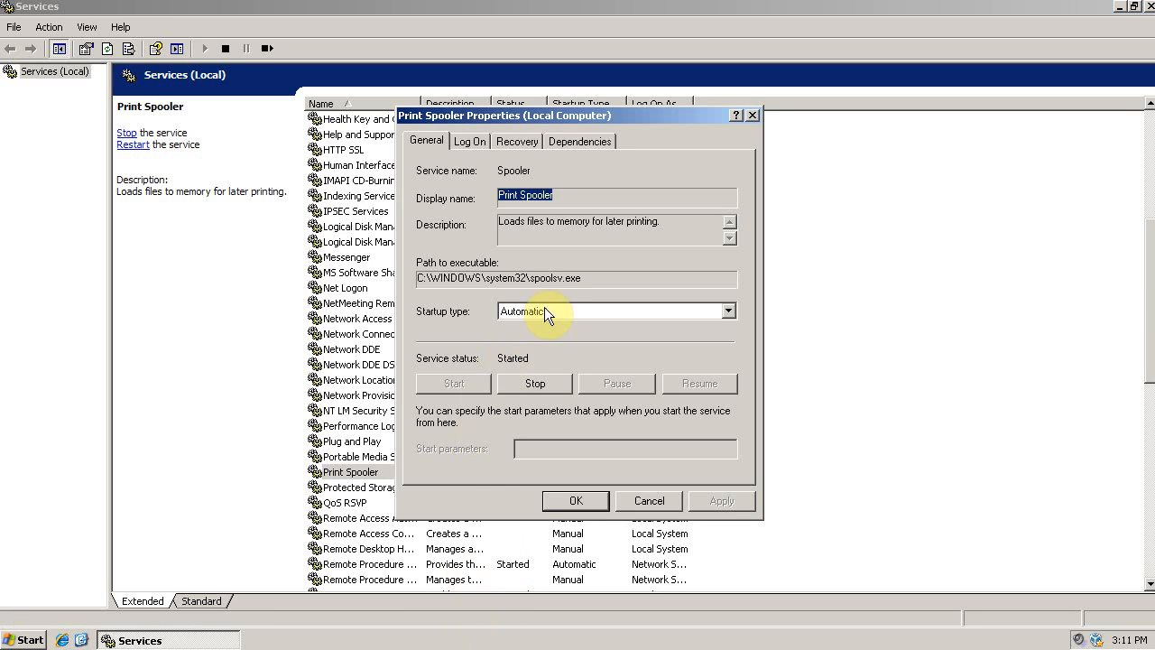
click(727, 310)
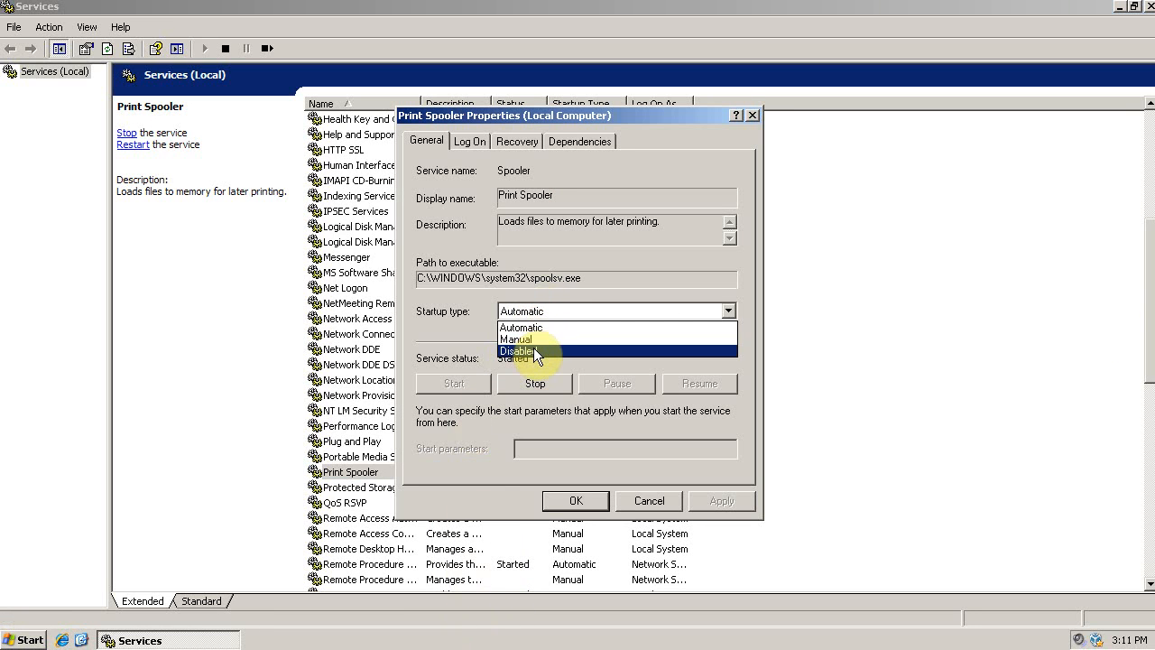
click(517, 351)
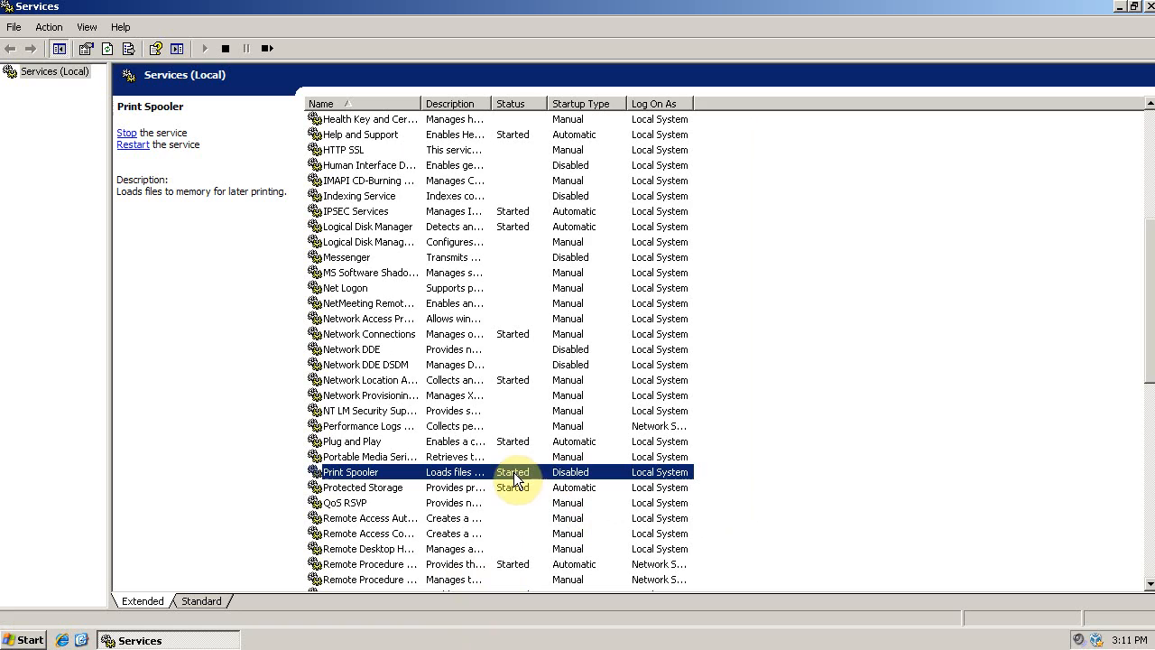
mouse_move(528, 476)
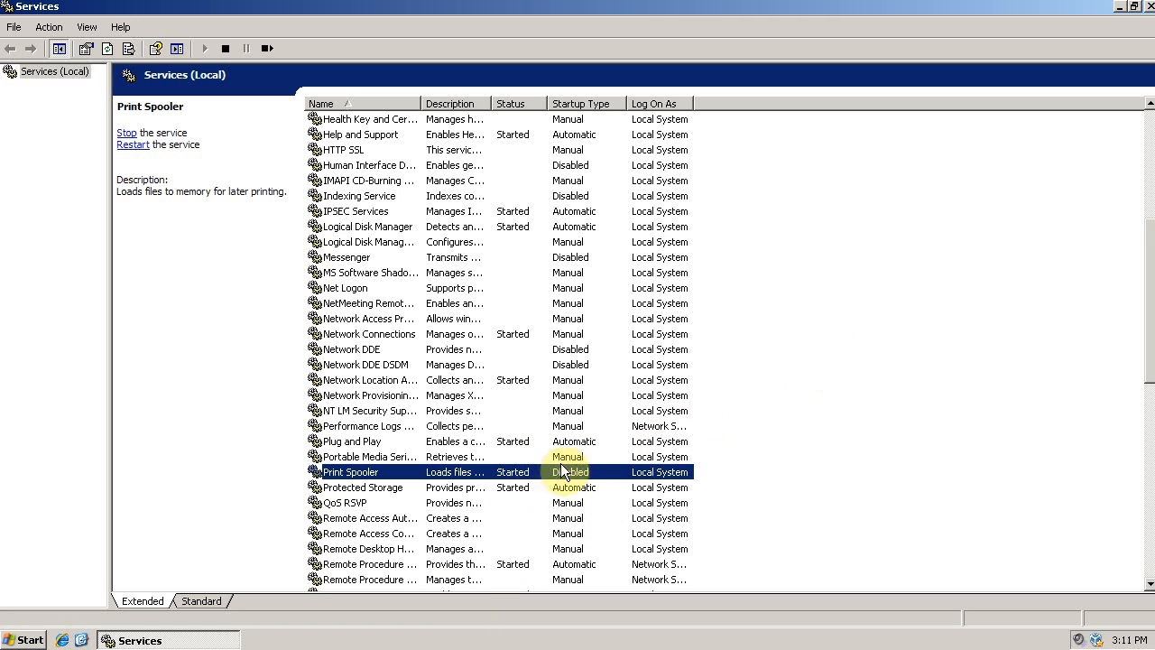
mouse_move(735, 454)
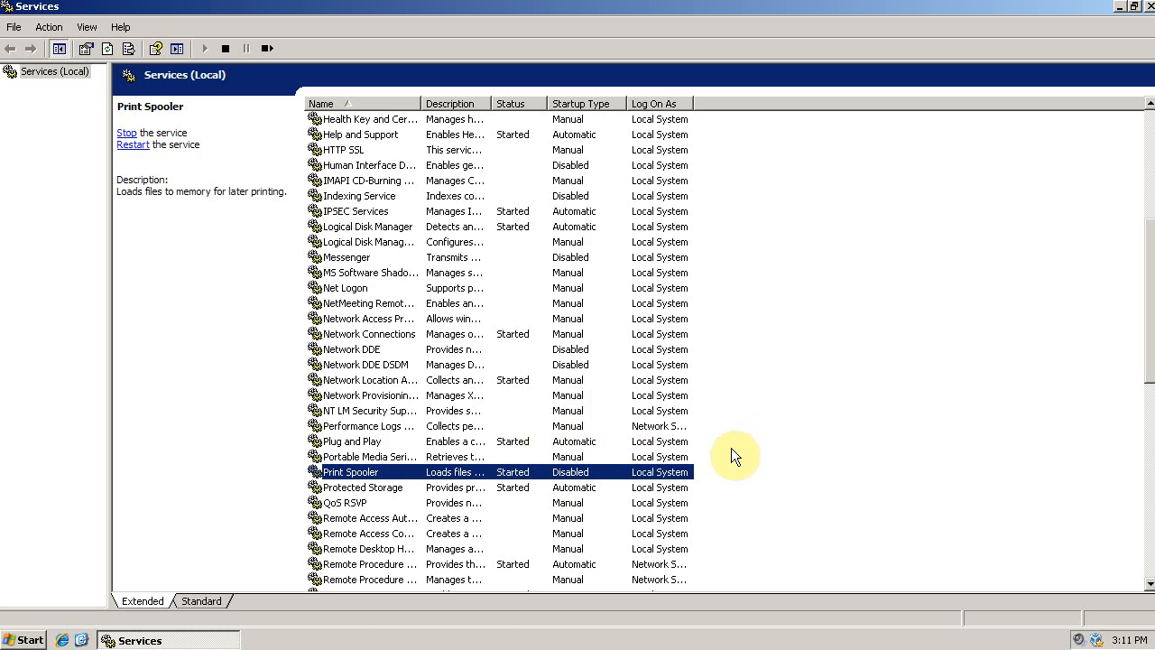
mouse_move(724, 405)
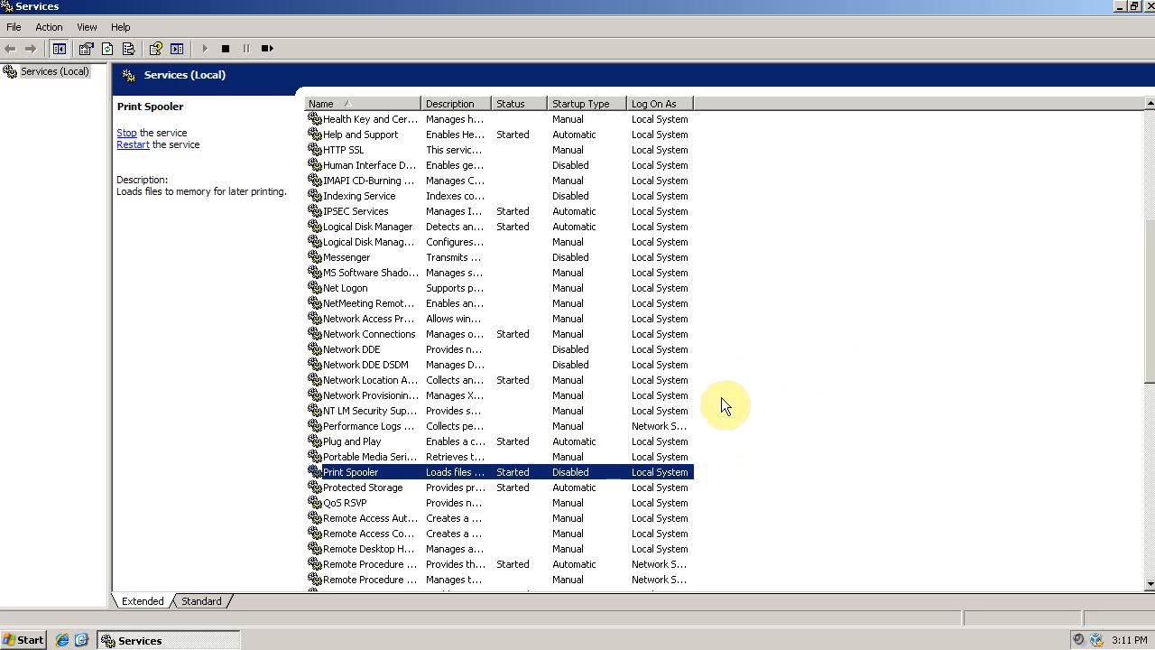
mouse_move(1087, 233)
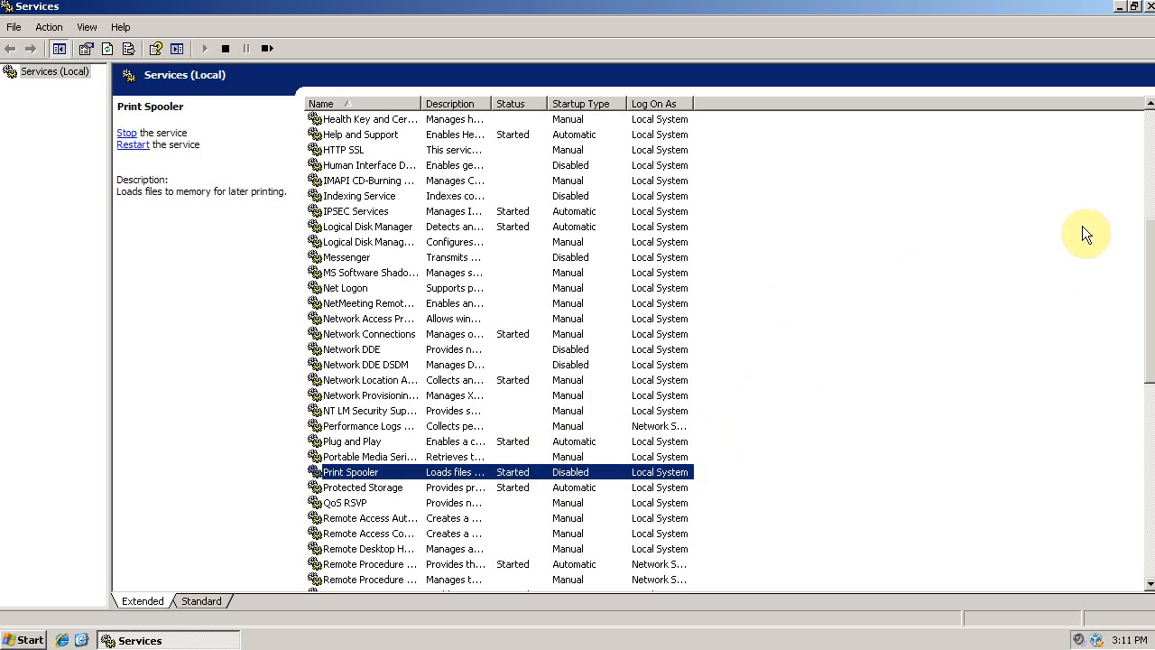
Set Remote Registry's startup type to Disabled in its properties.
scroll(down, 3)
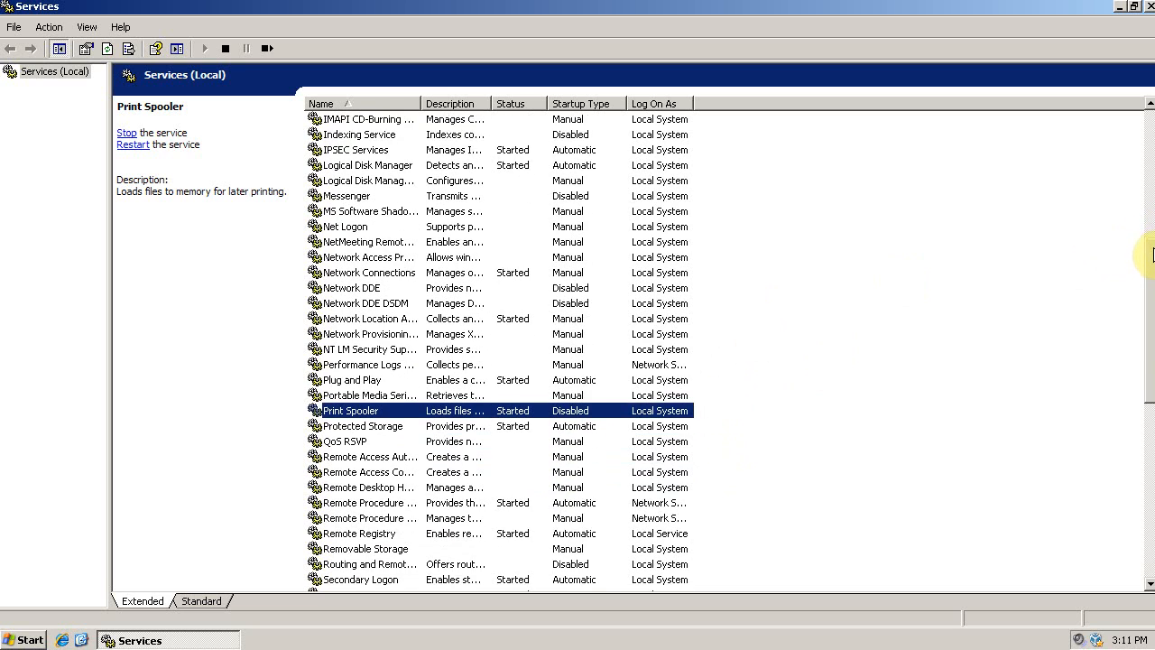
scroll(down, 3)
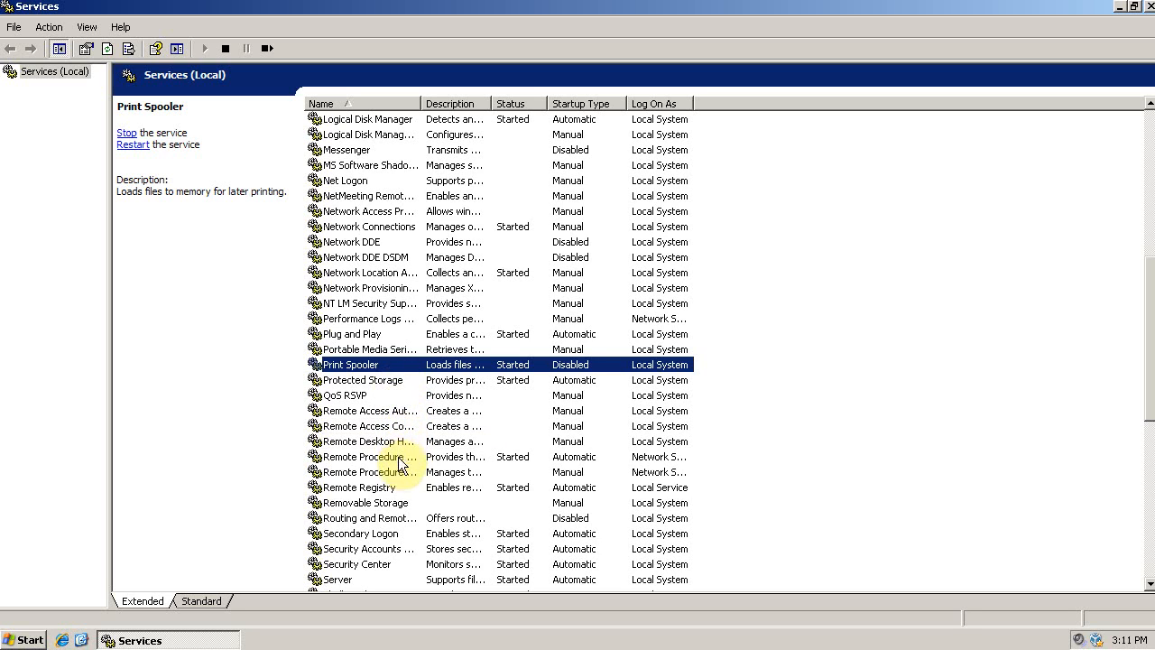
click(375, 487)
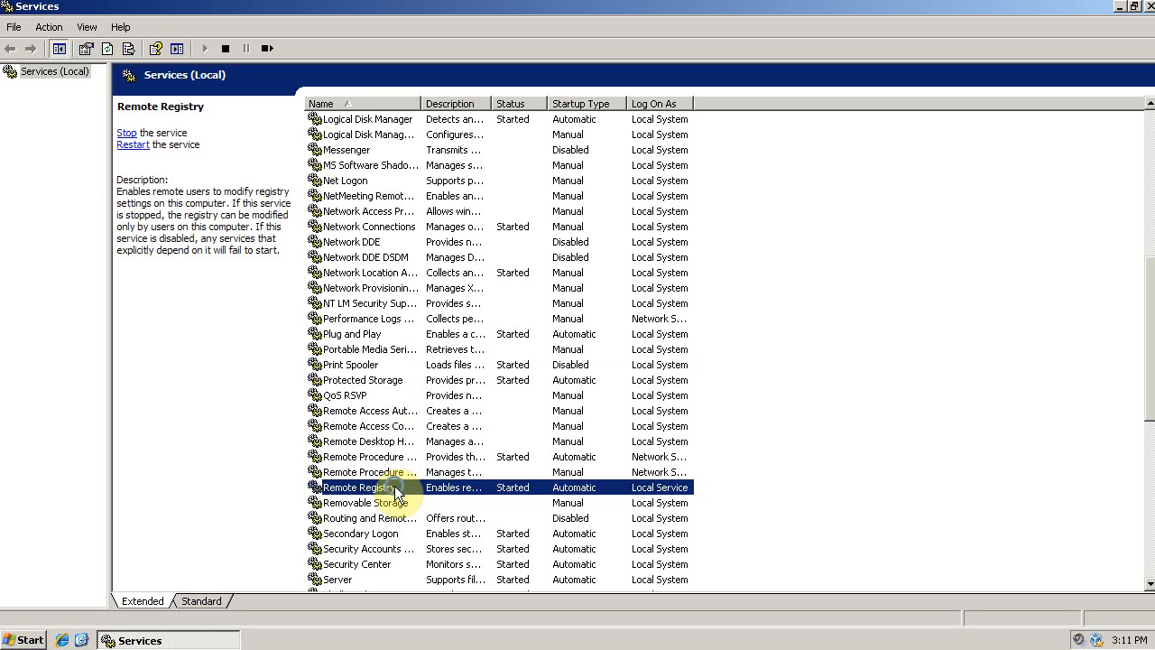
double_click(361, 487)
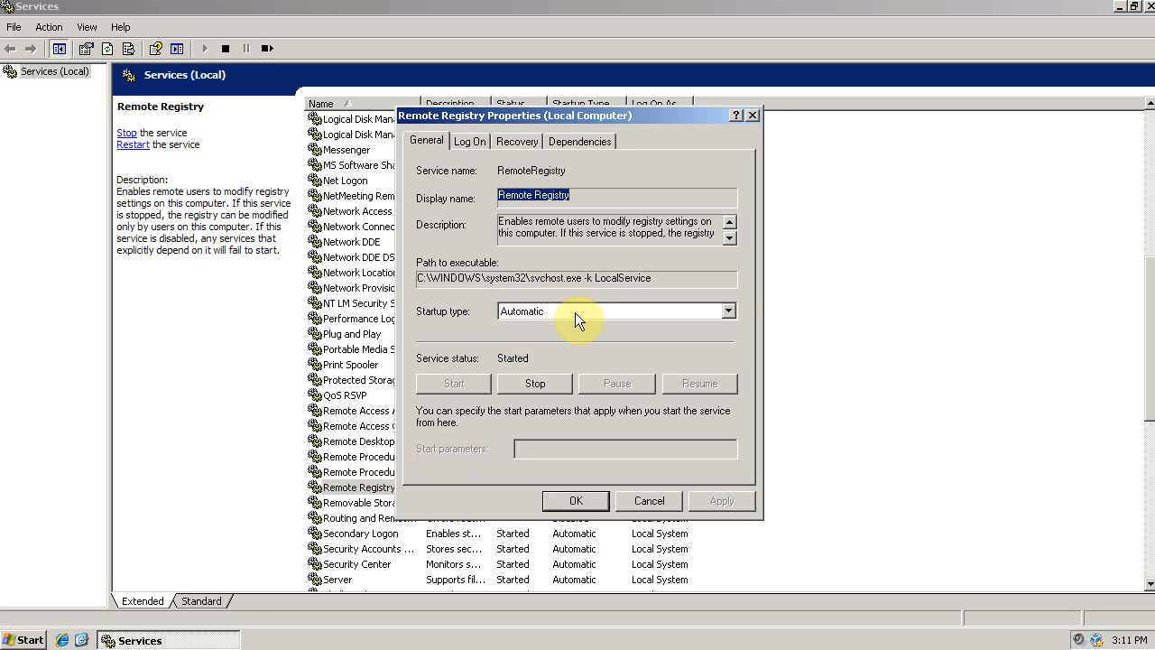
click(720, 500)
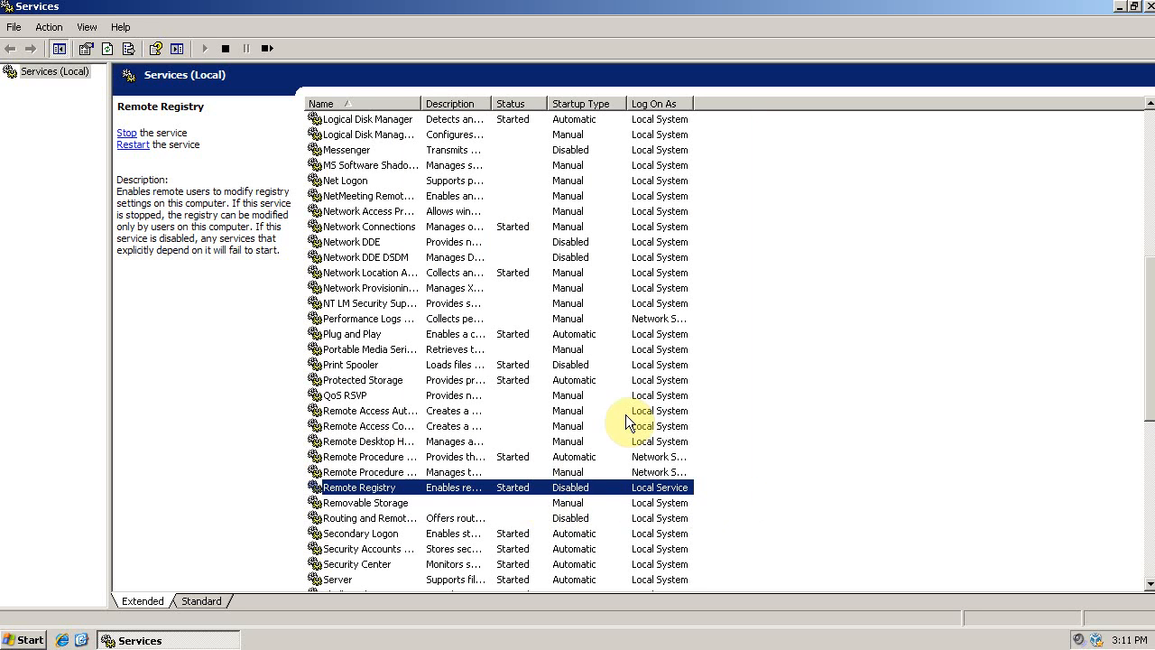
scroll(down, 3)
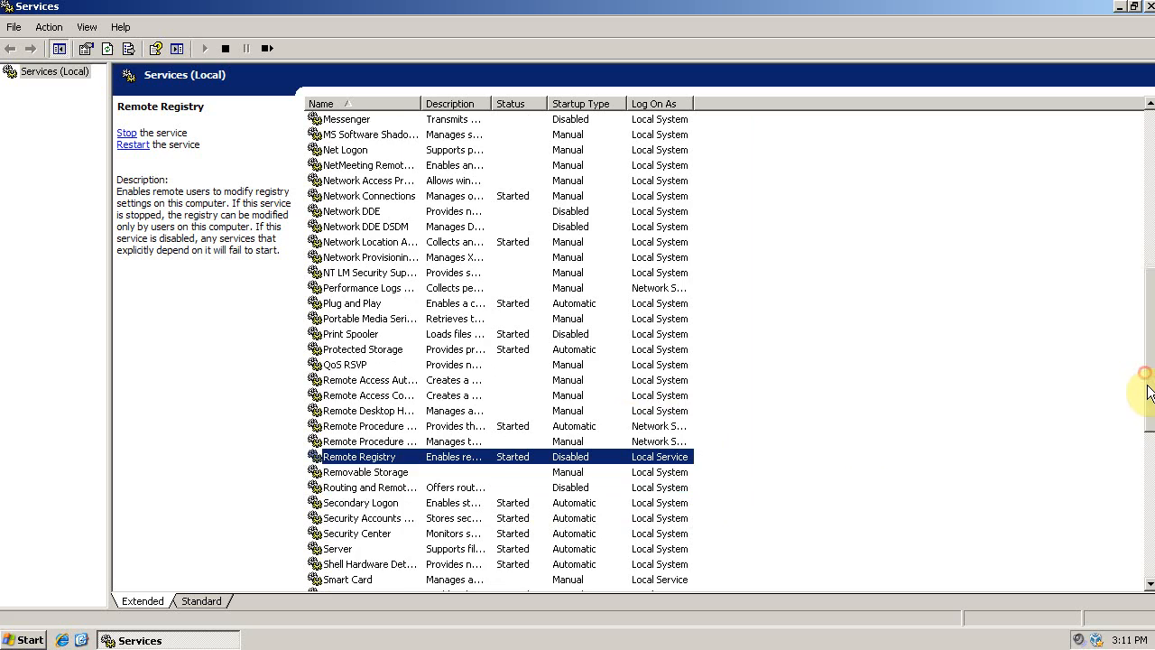
scroll(down, 3)
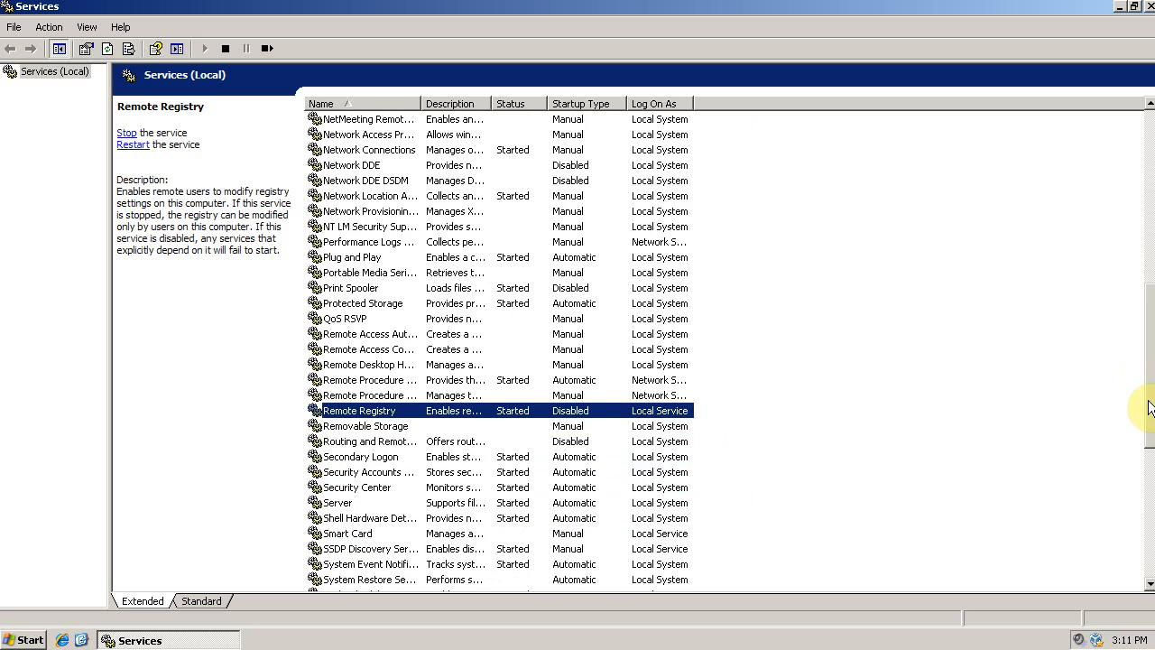
scroll(down, 3)
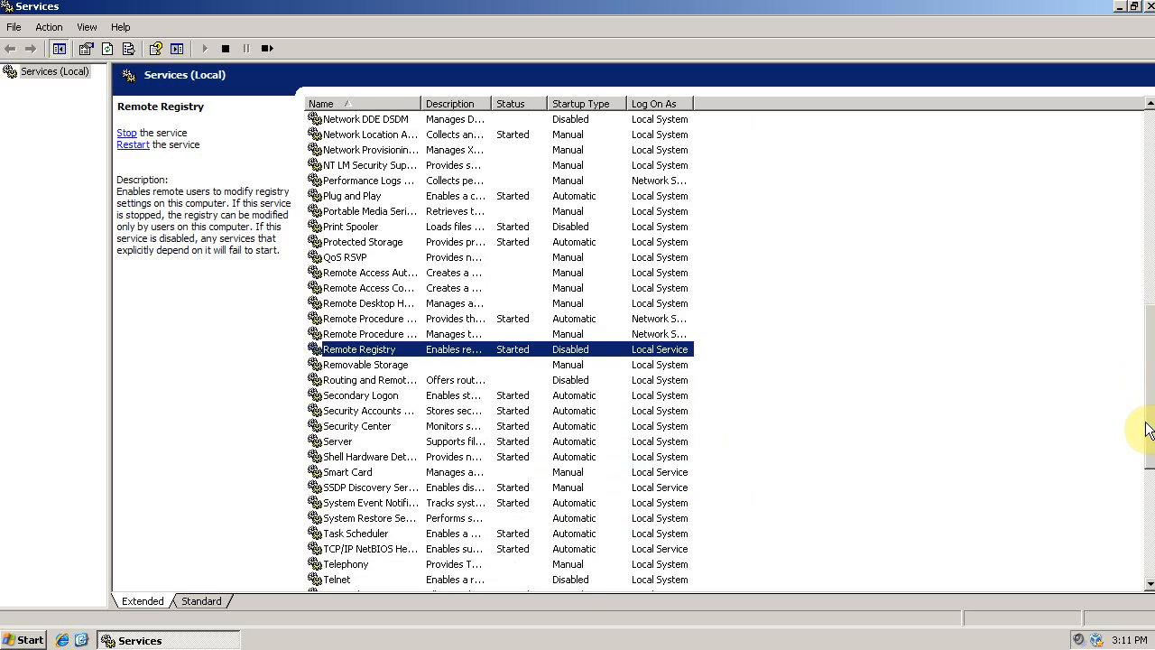
scroll(down, 3)
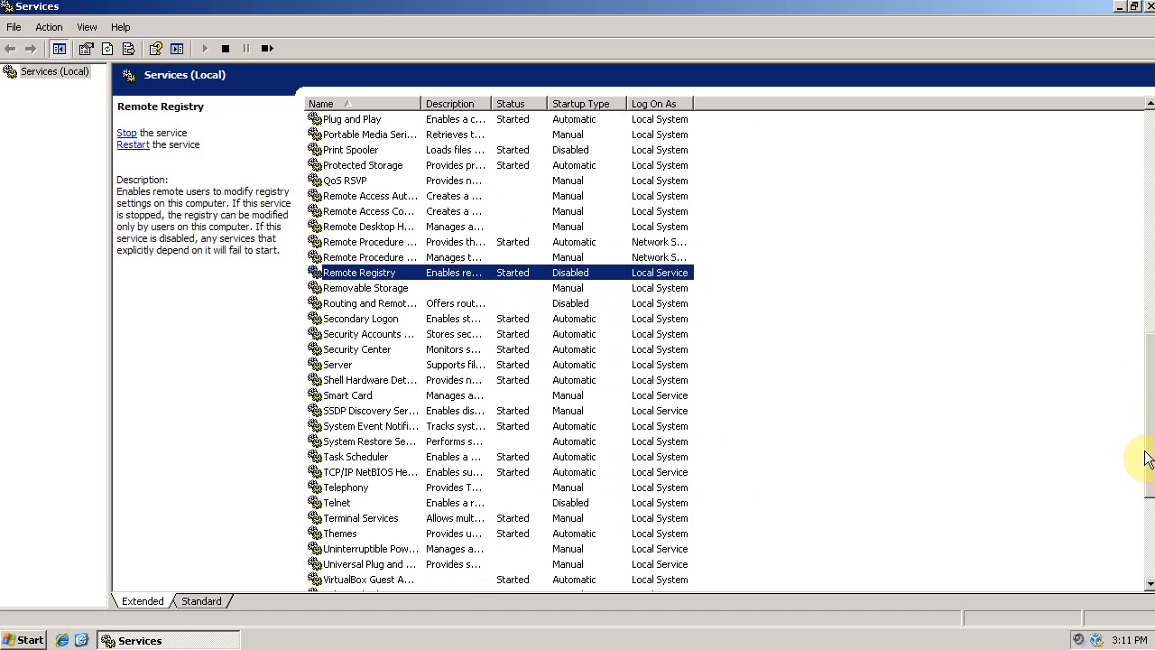
Set System Restore Service to Disabled, then select Terminal Services.
click(365, 426)
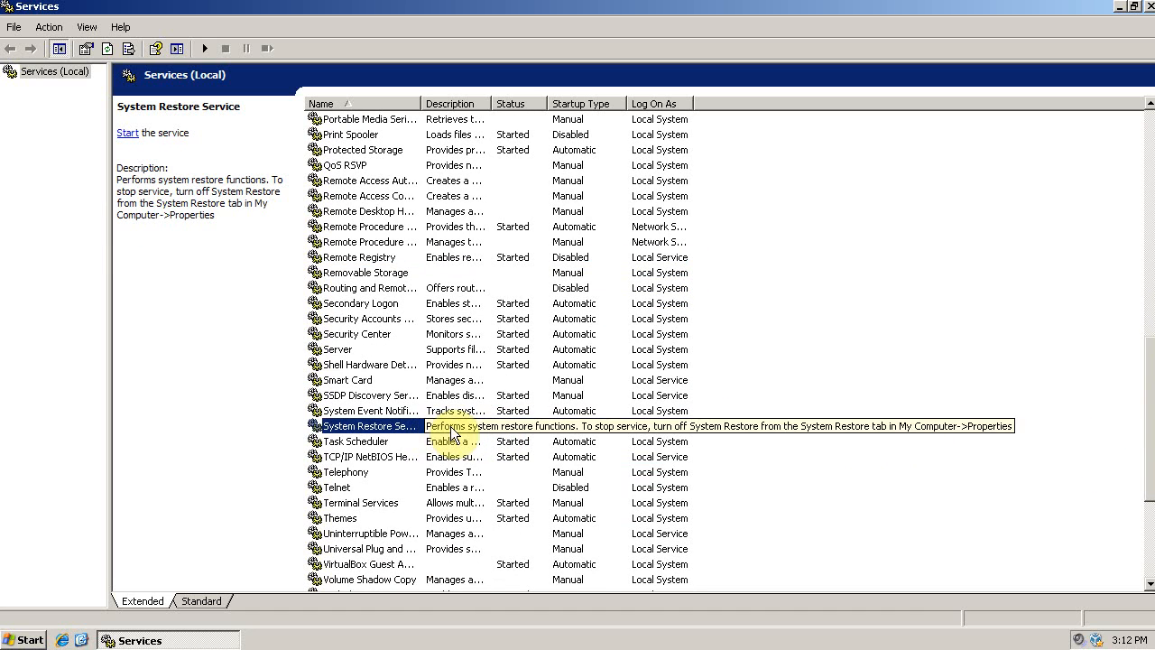
mouse_move(465, 431)
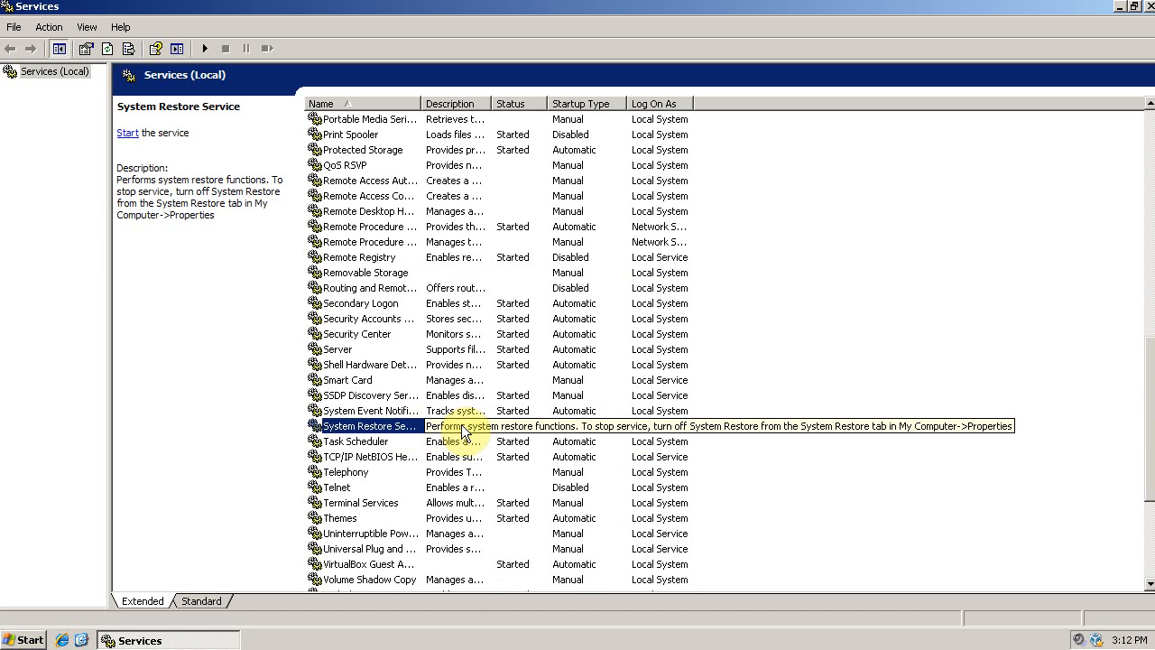
mouse_move(464, 432)
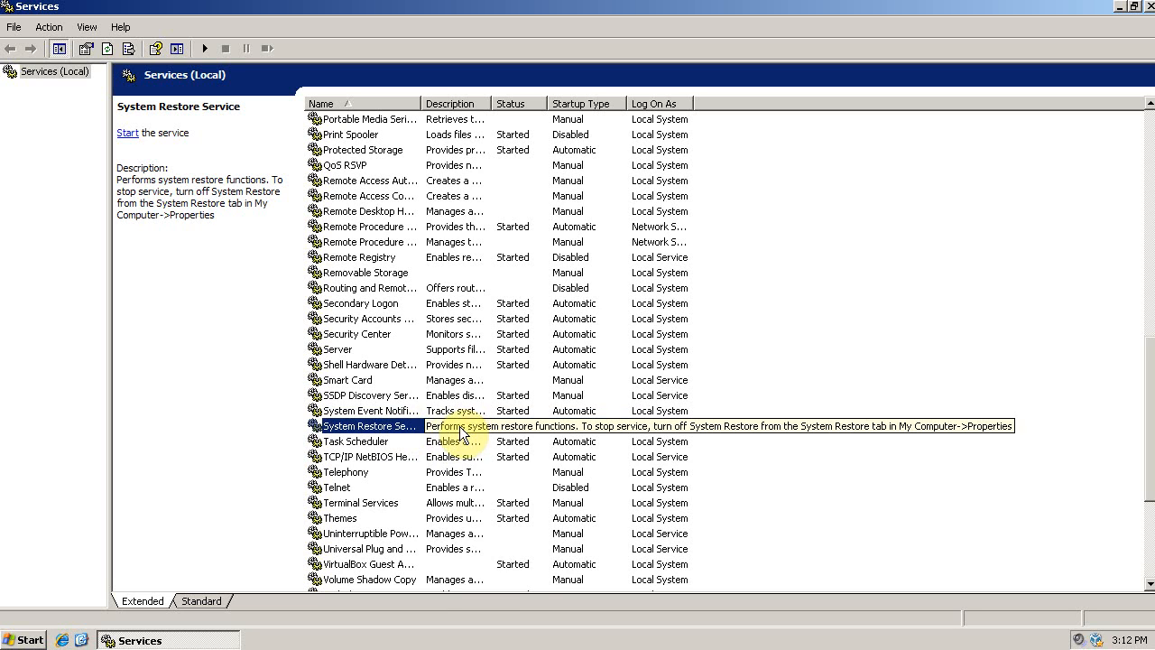
right_click(370, 426)
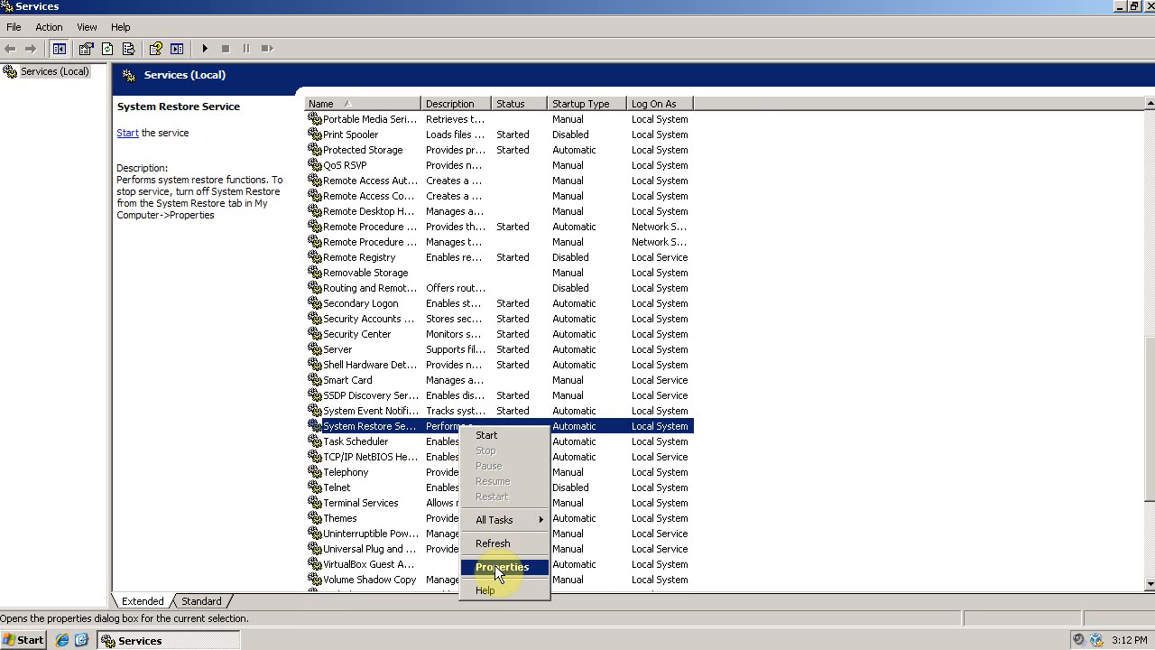
click(504, 566)
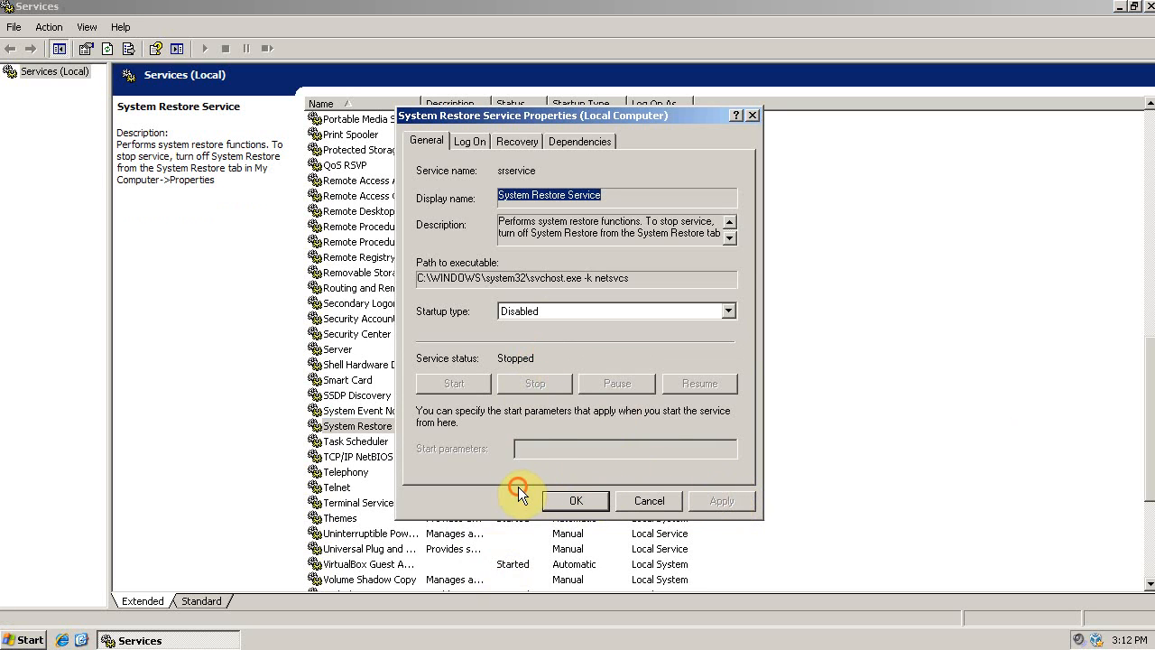
click(575, 499)
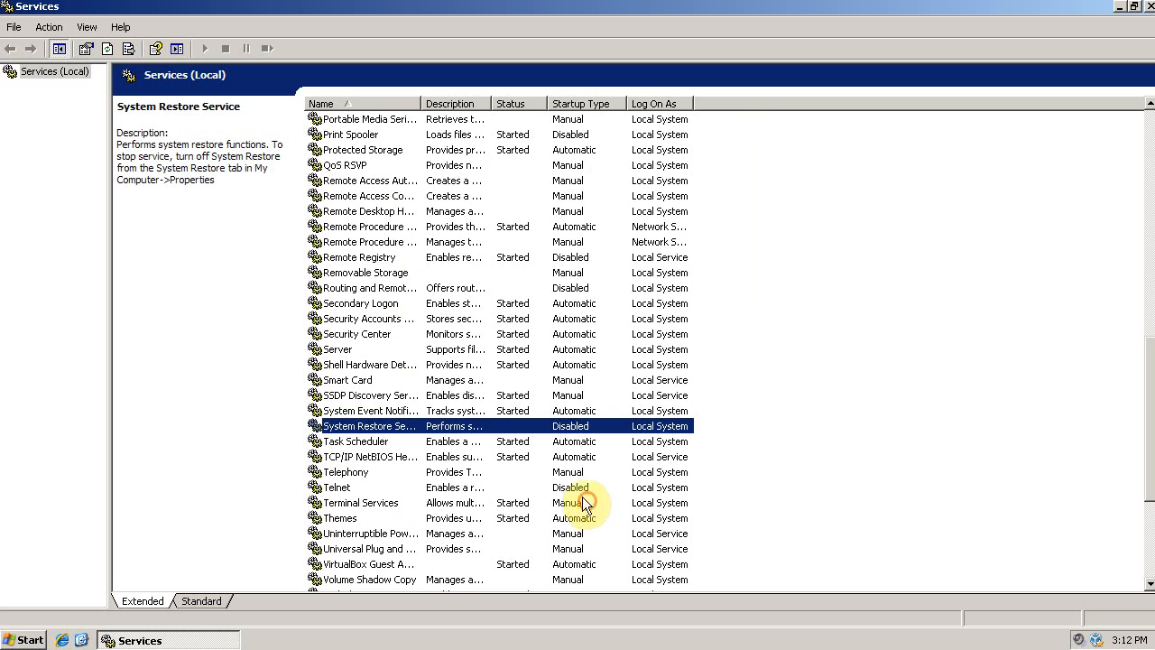
scroll(down, 3)
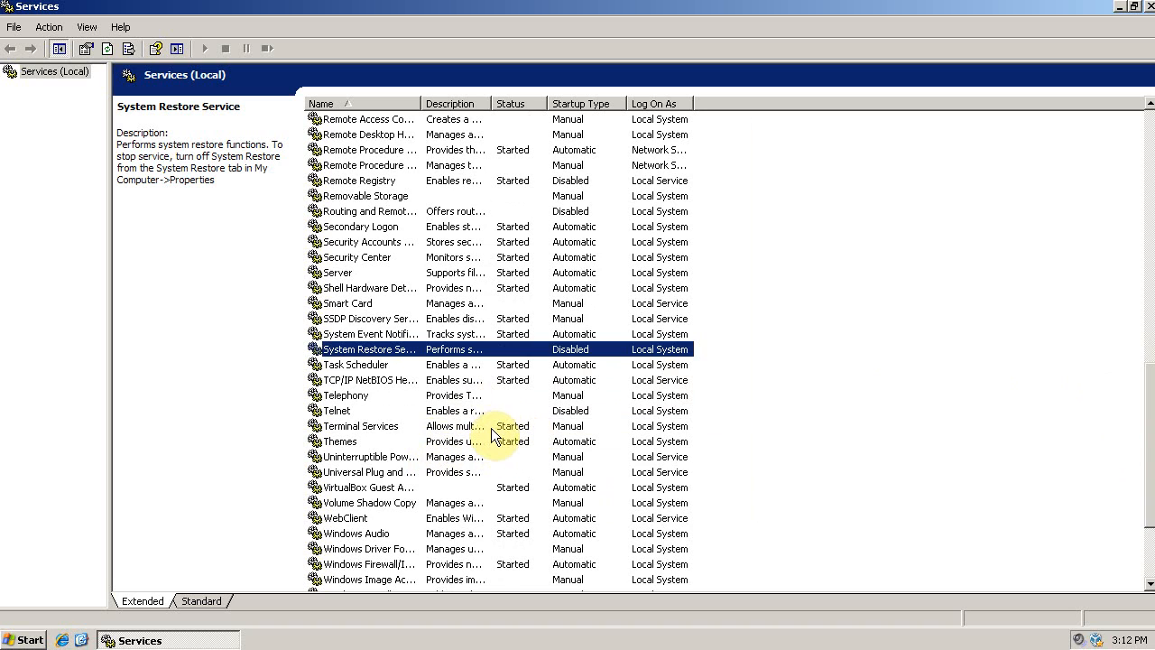
click(361, 425)
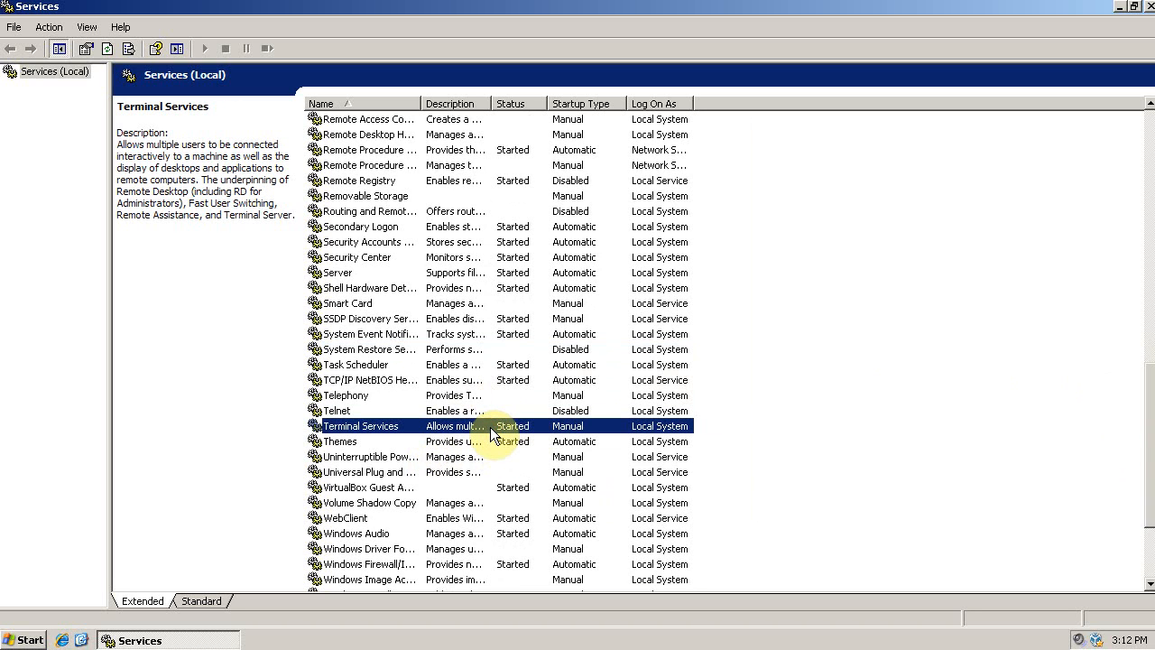
mouse_move(502, 436)
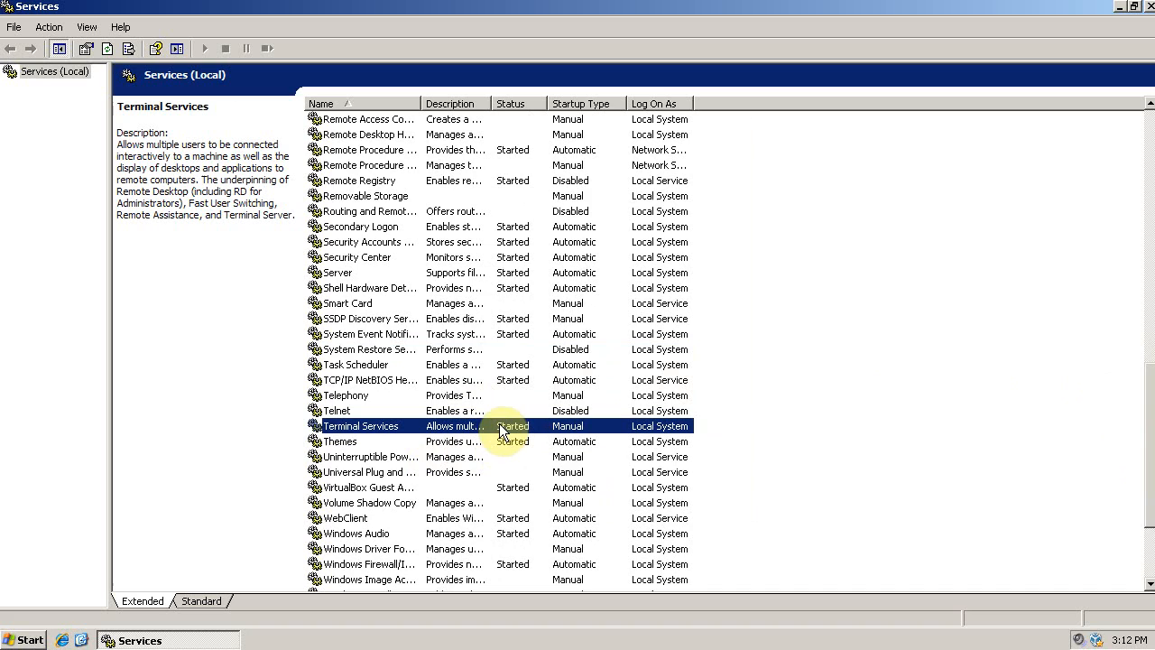
mouse_move(555, 450)
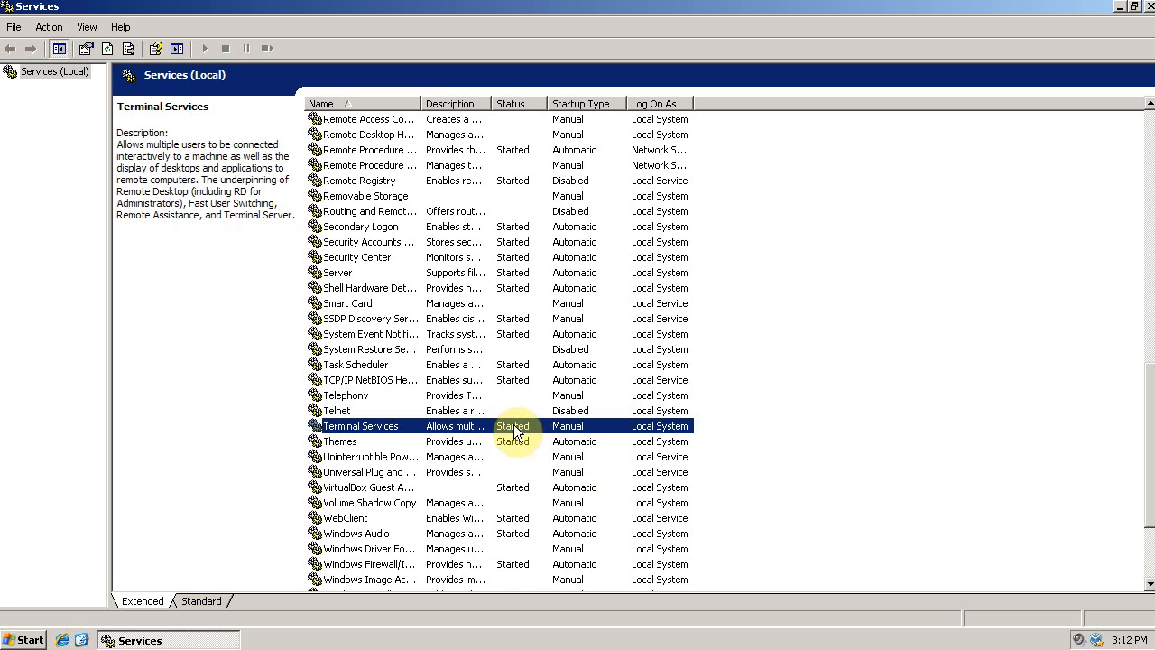
Apply a Disabled startup type to Terminal Services and close its properties.
double_click(361, 426)
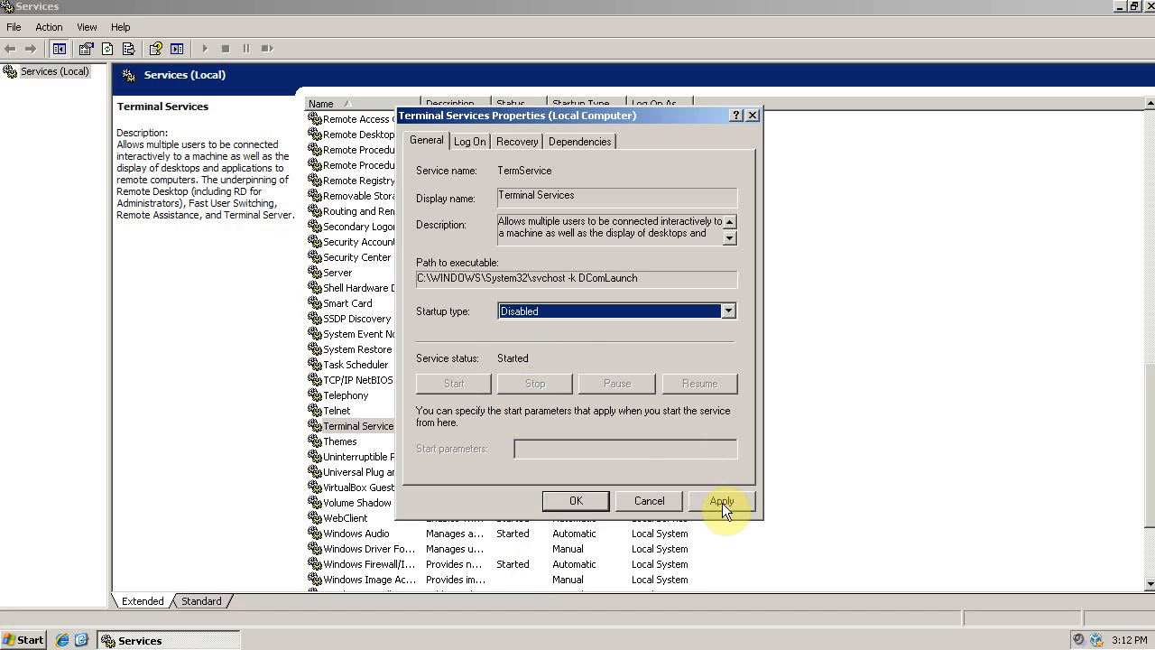
click(720, 501)
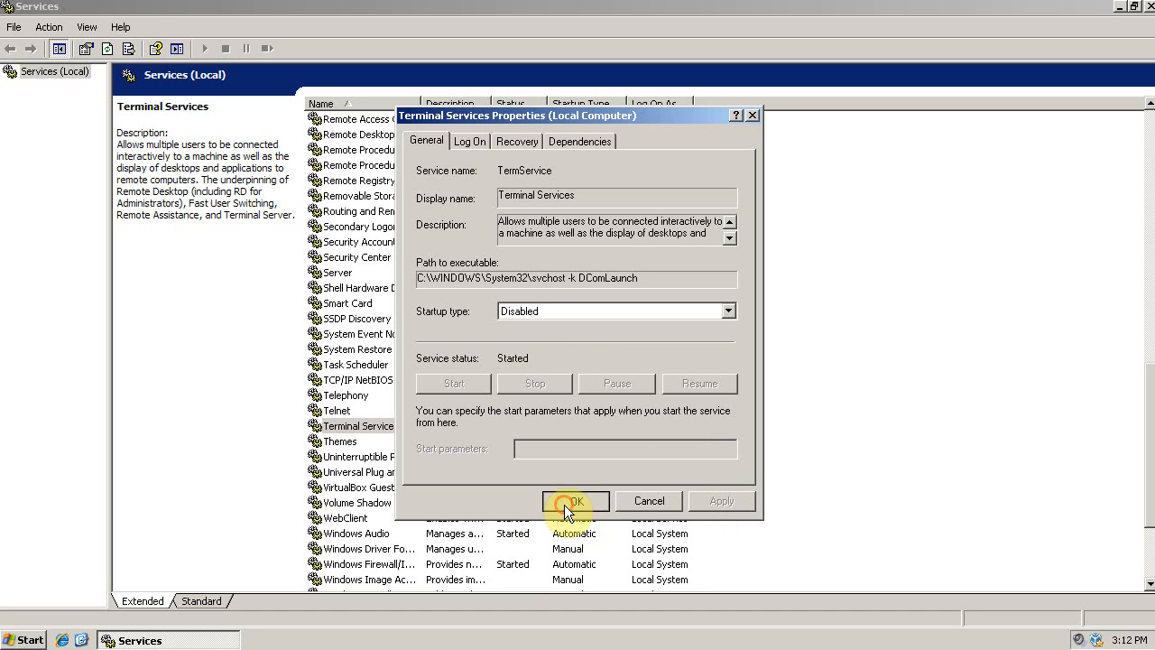
click(575, 501)
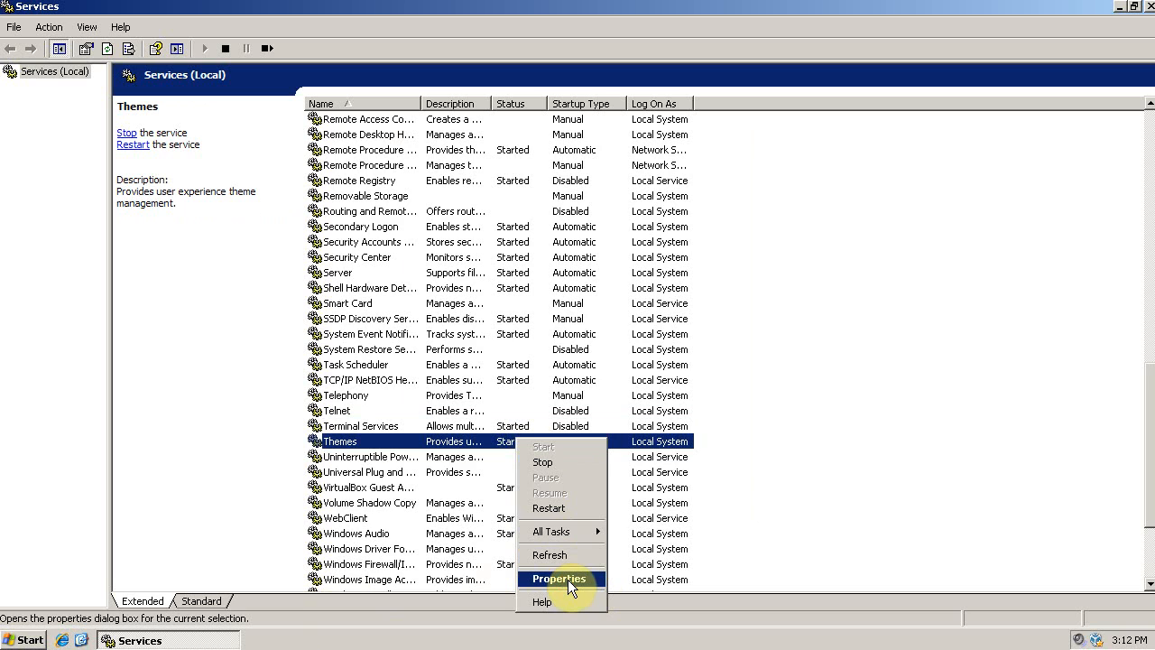
Confirm Themes as Disabled, then set WebClient's startup type to Disabled.
click(557, 577)
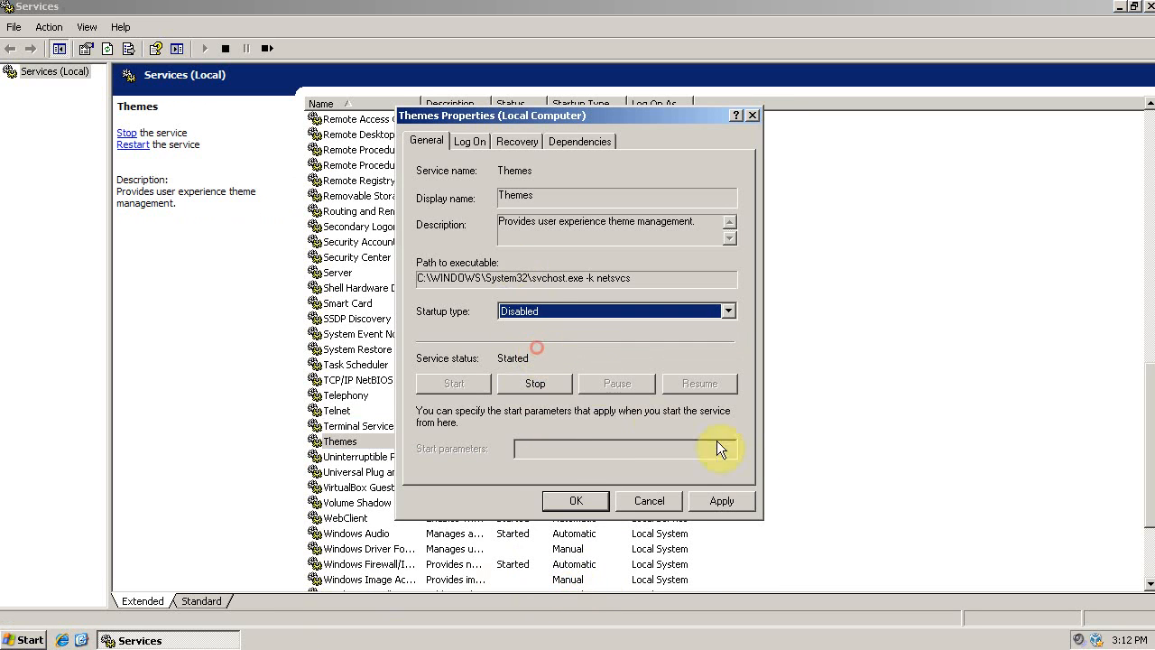
click(575, 501)
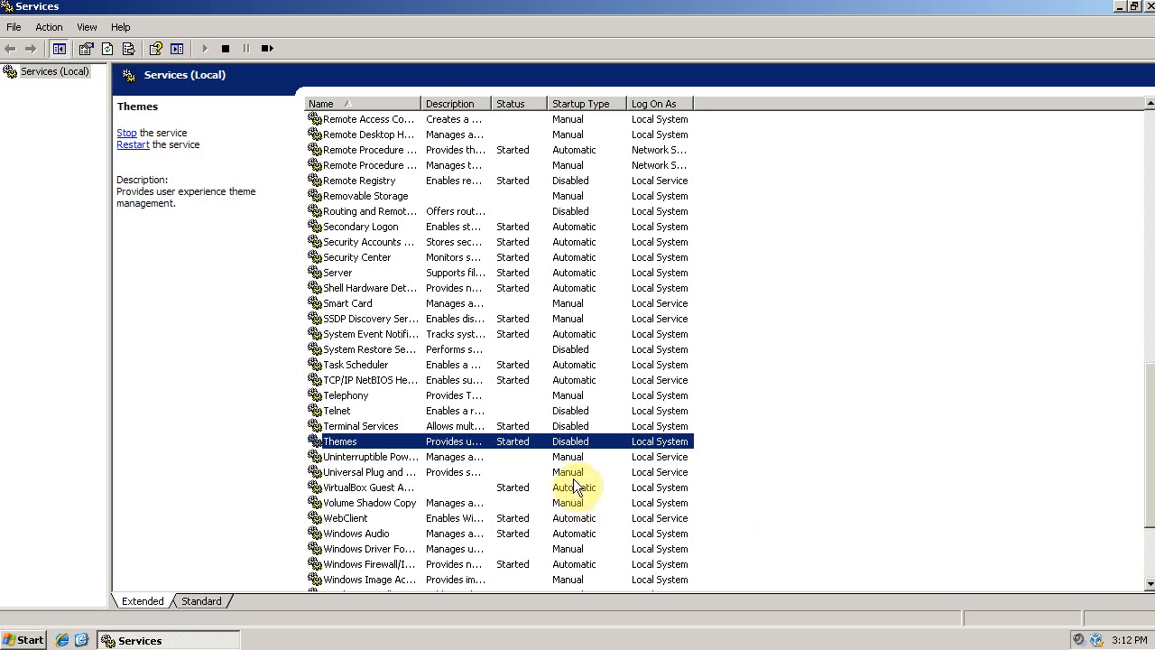
click(347, 518)
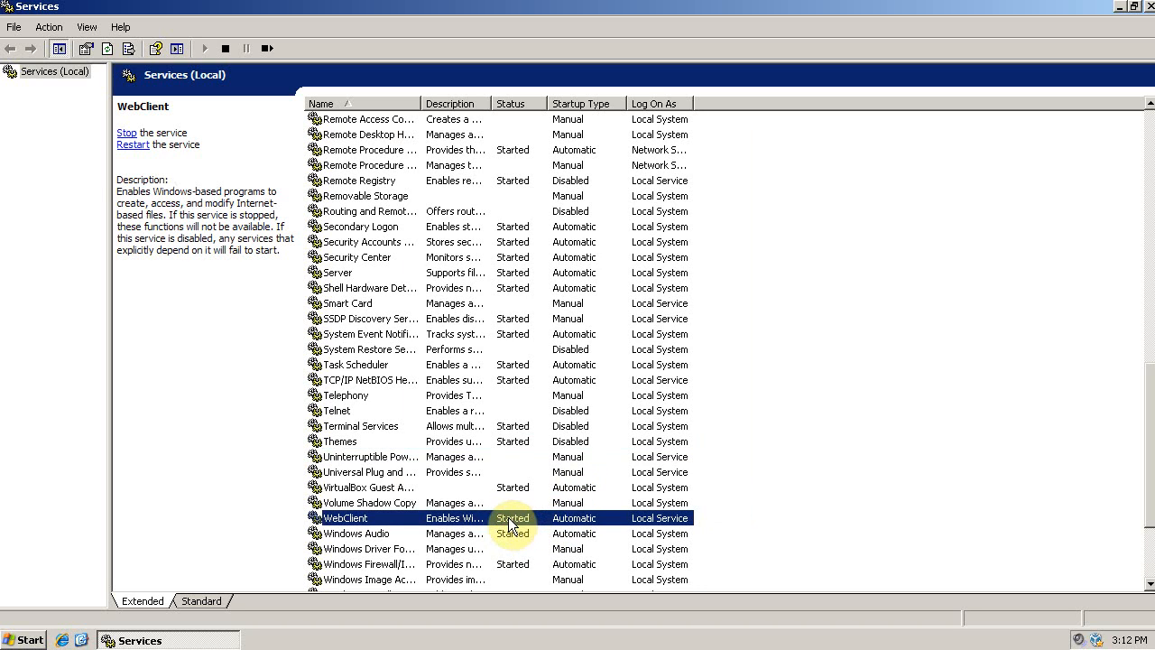
mouse_move(525, 523)
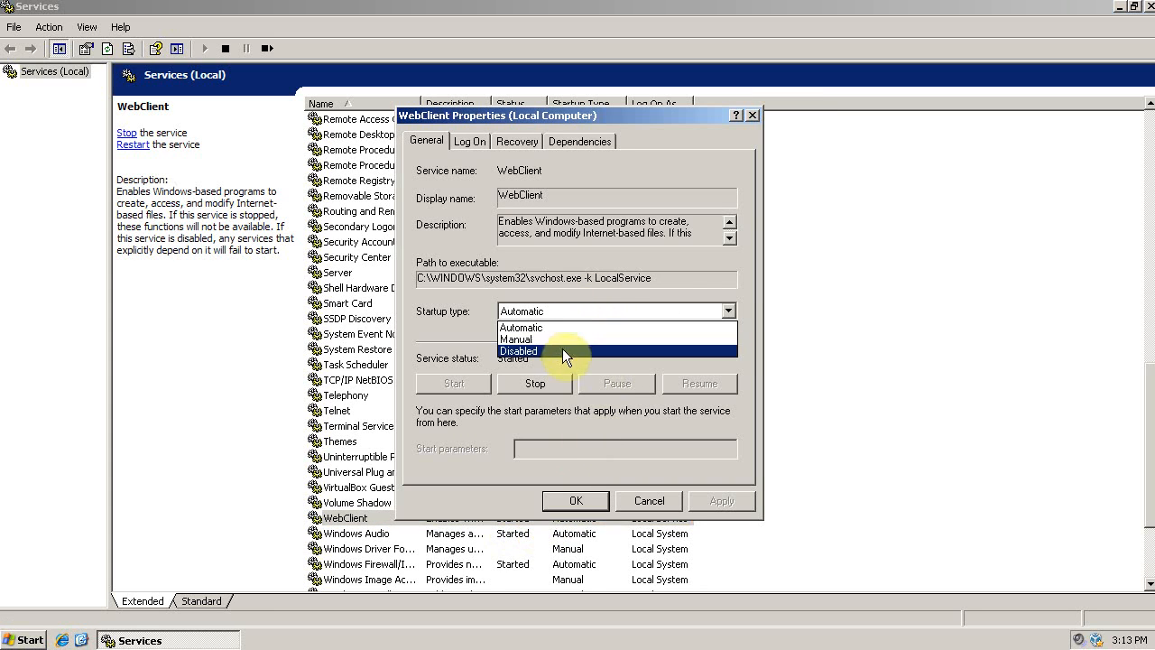
click(518, 350)
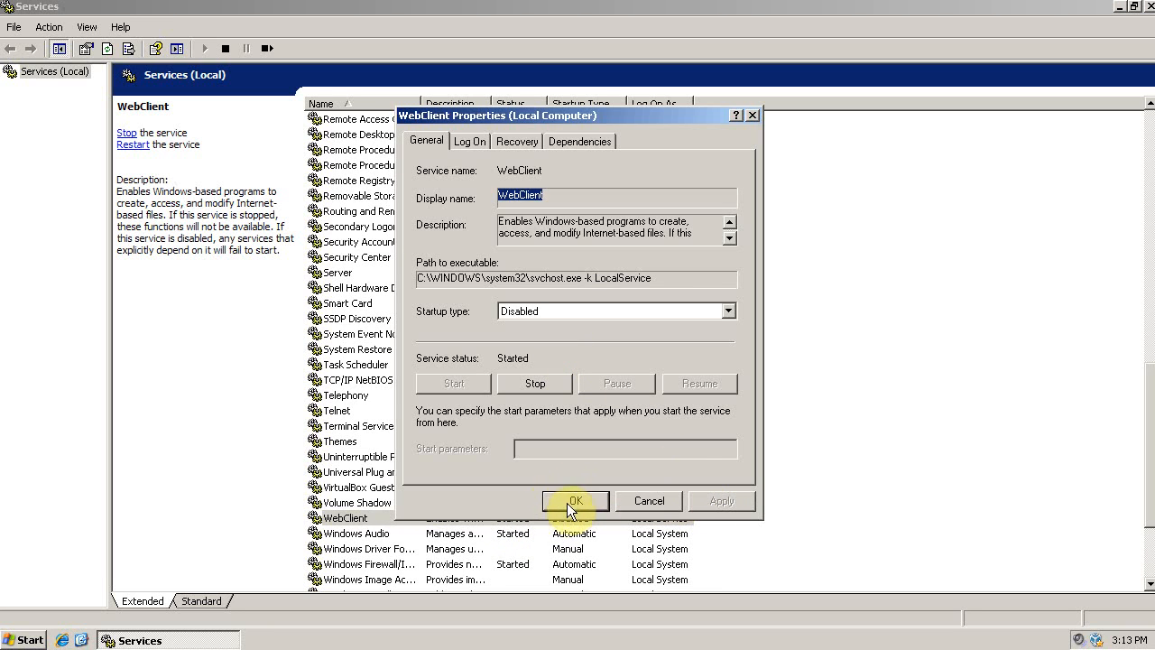
click(575, 500)
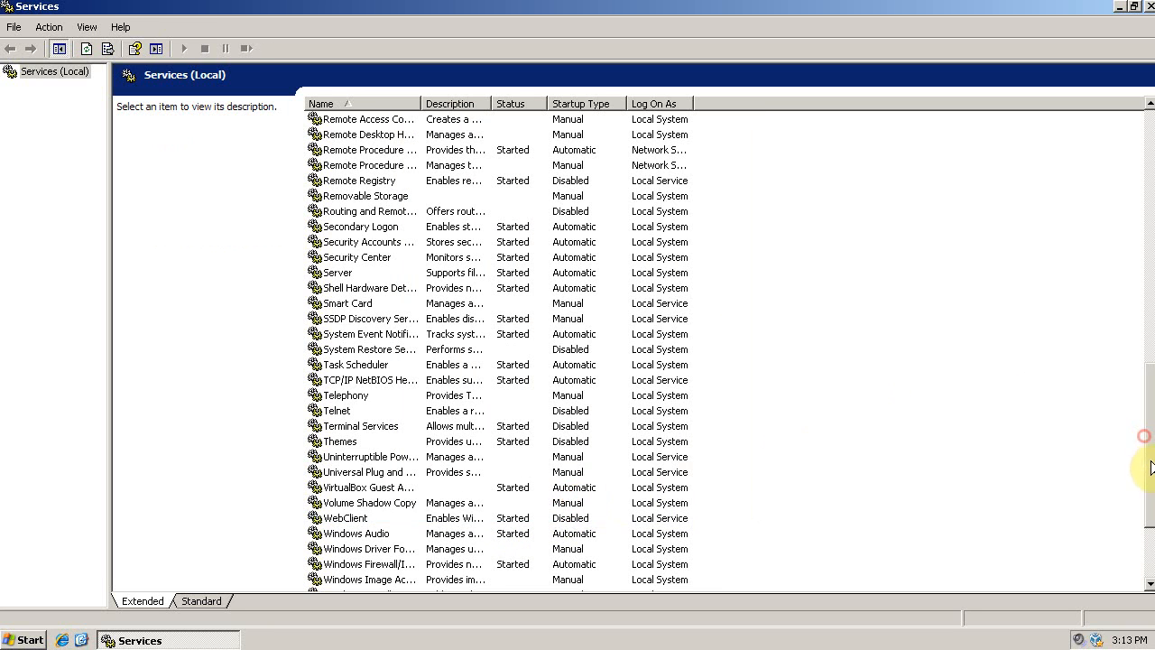
Open Wireless Zero Configuration's properties and change its startup type to Disabled.
scroll(down, 3)
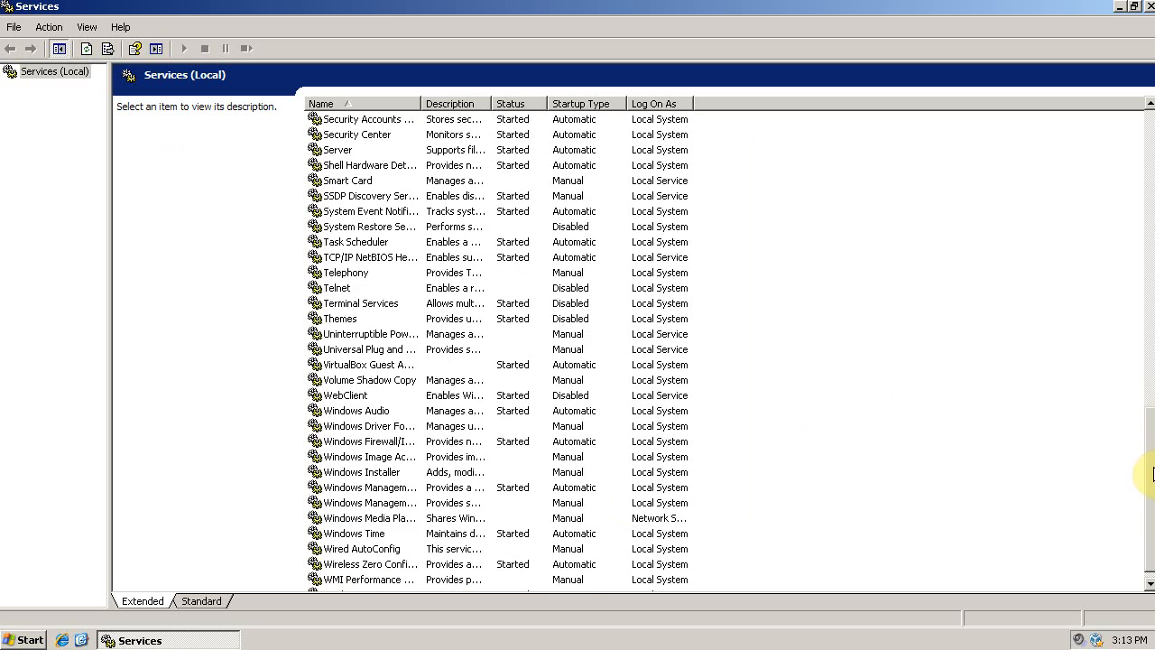
scroll(down, 3)
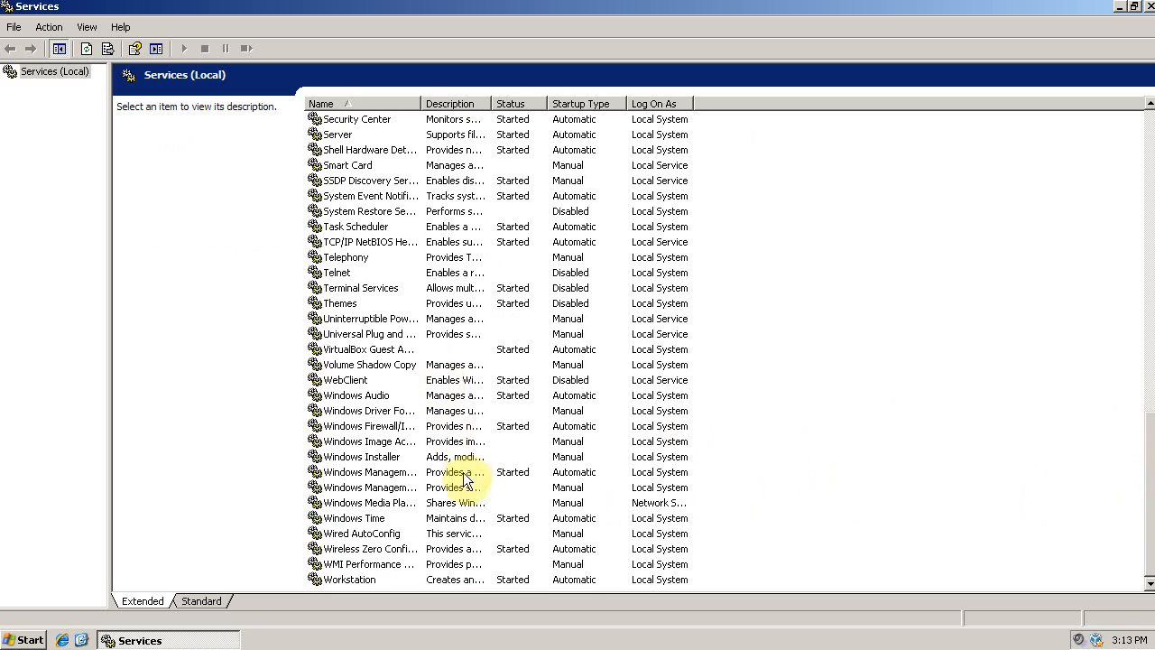
click(368, 549)
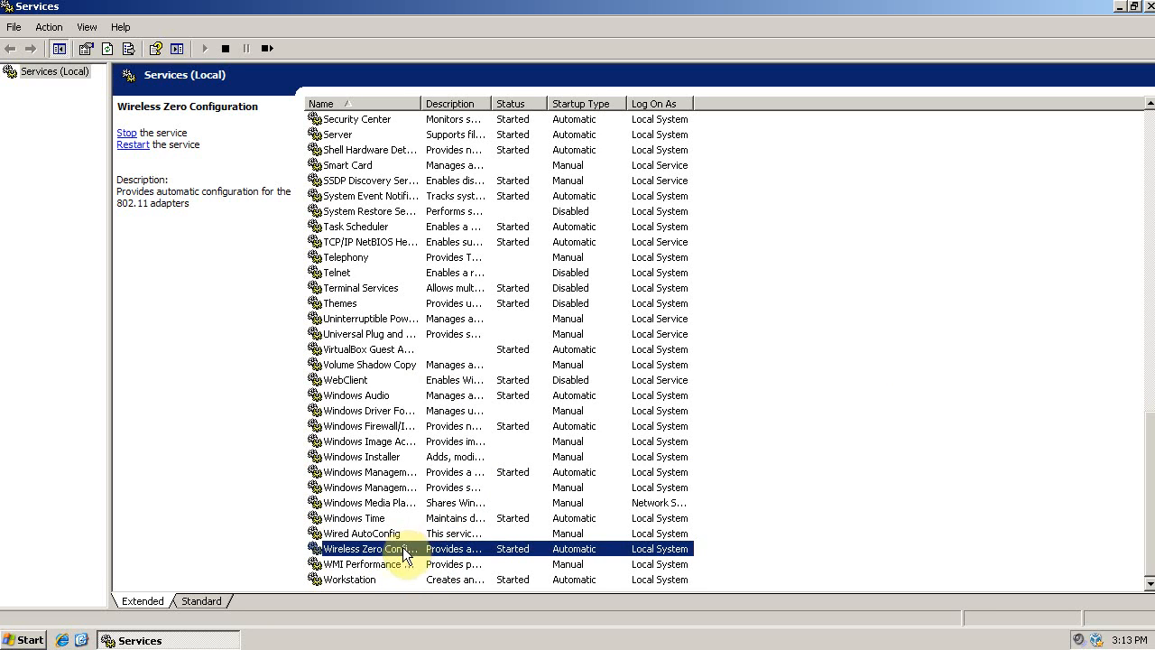
double_click(370, 549)
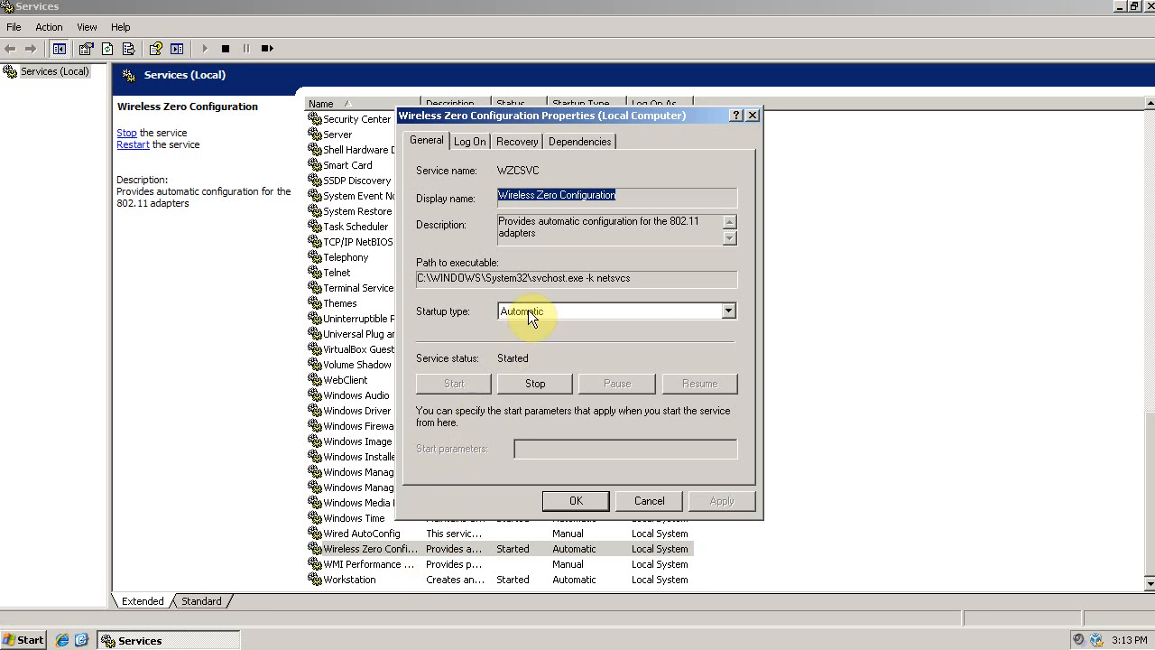
click(722, 501)
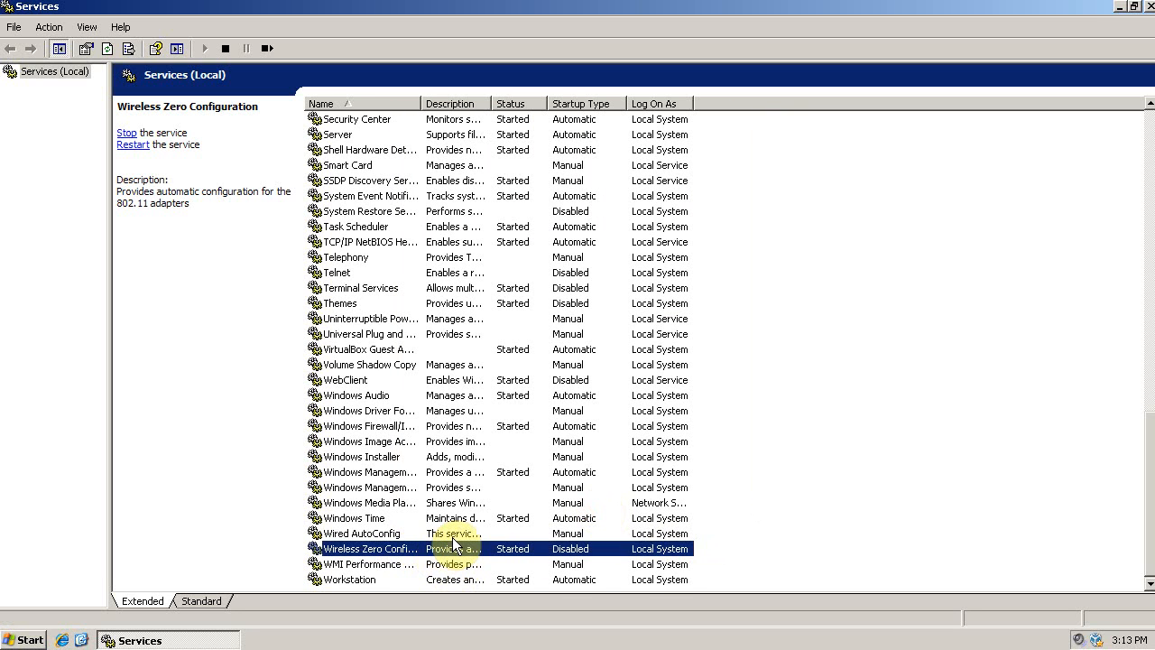
mouse_move(456, 546)
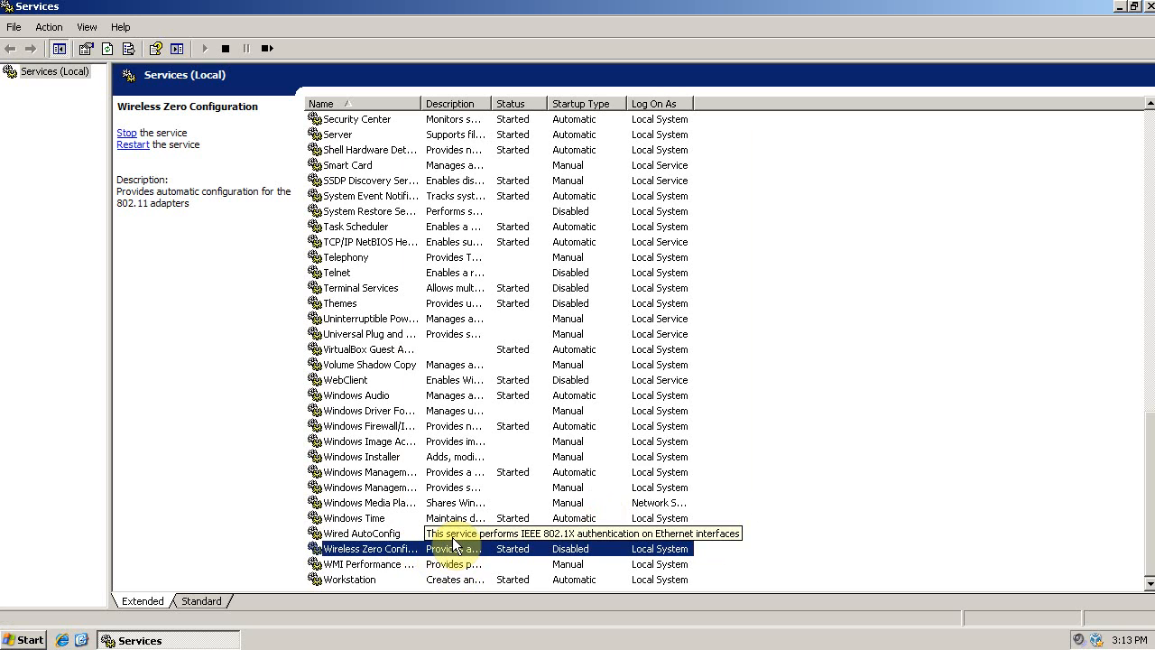
mouse_move(456, 539)
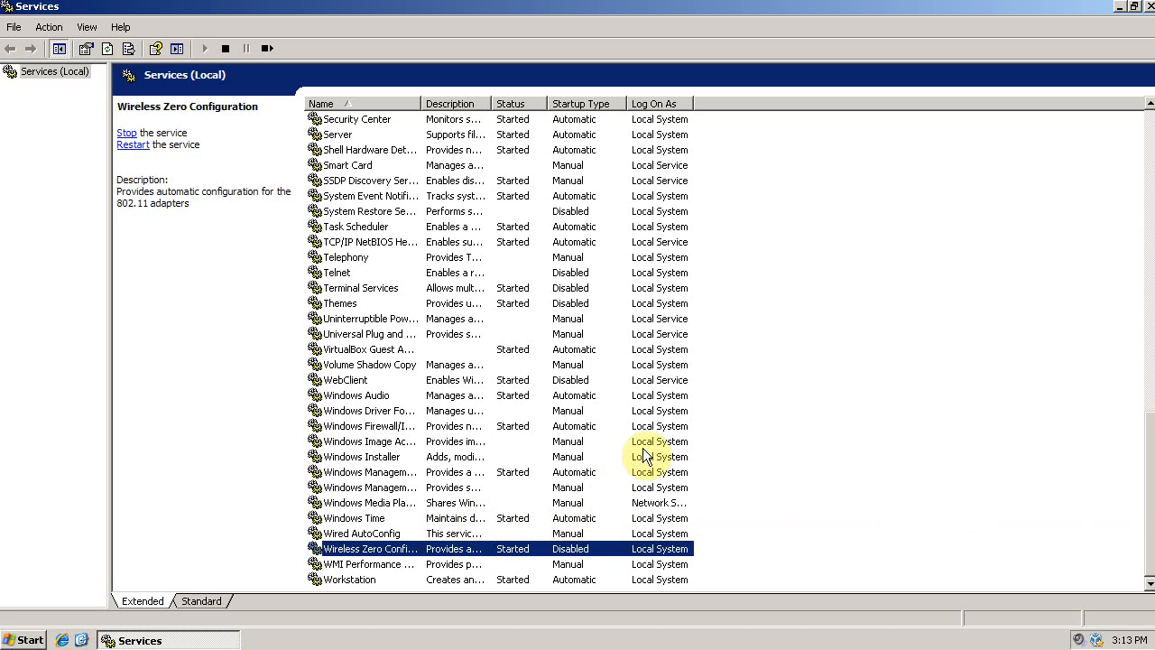
mouse_move(738, 318)
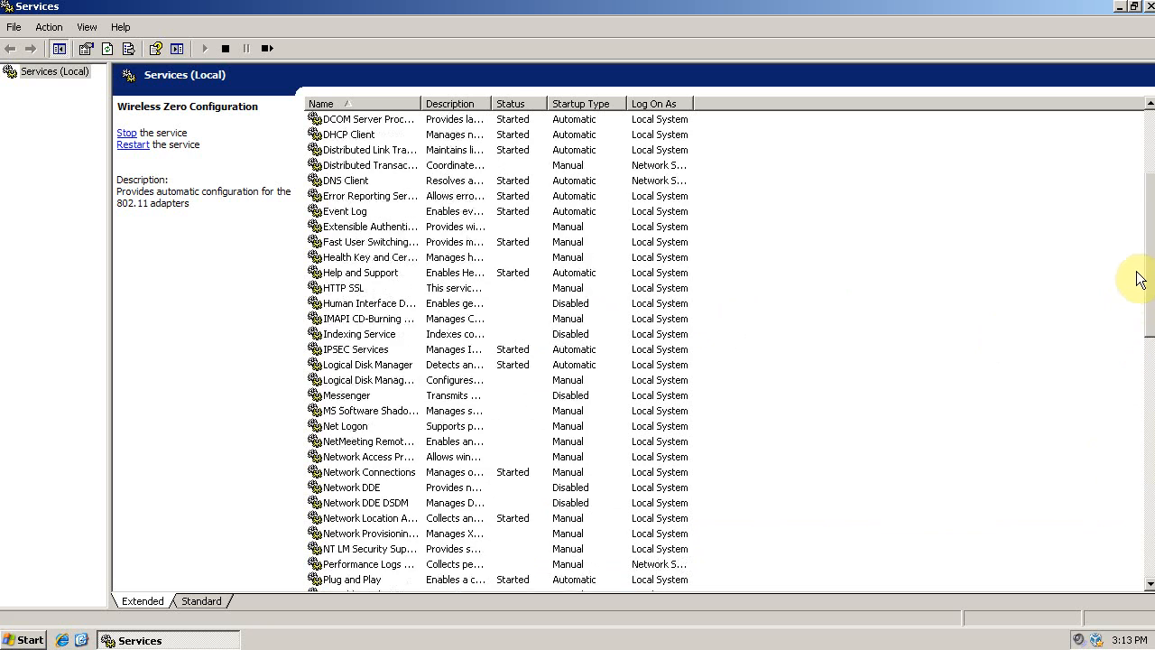
Scroll the services list back up to Alerter at the top.
scroll(up, 3)
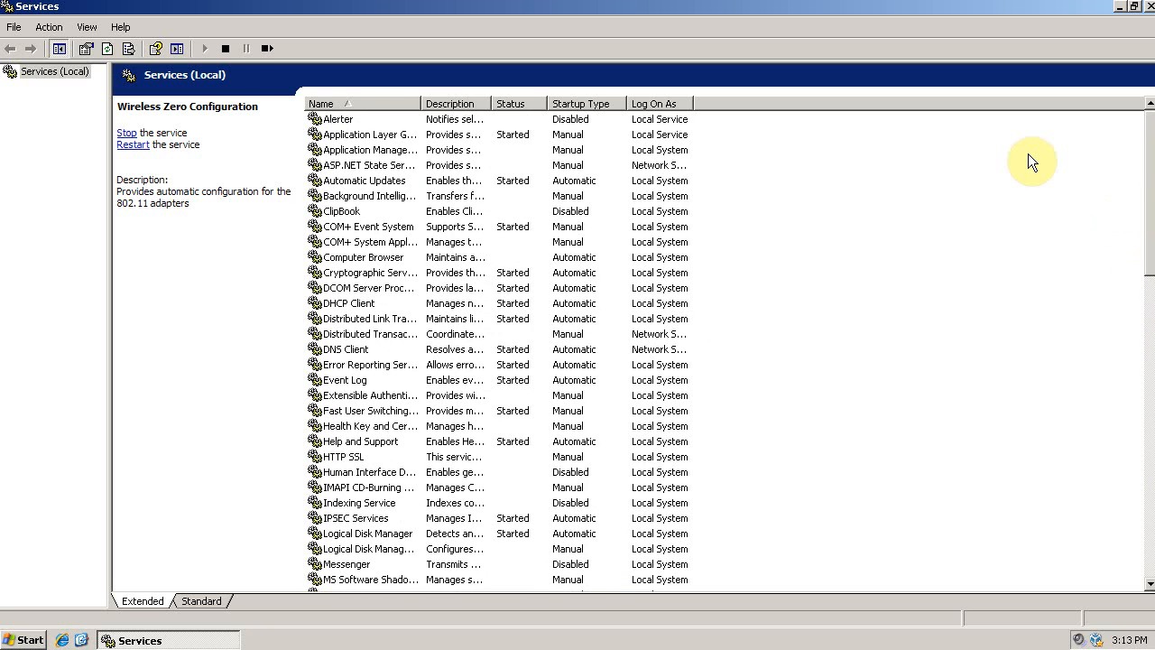
mouse_move(1039, 165)
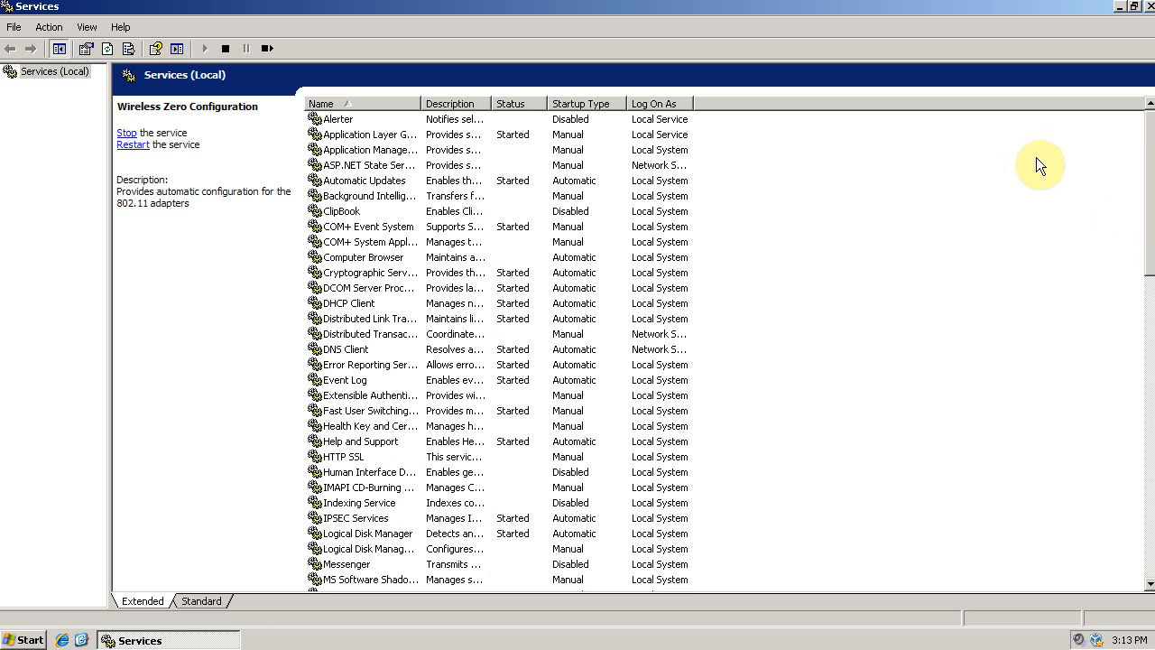
mouse_move(1119, 12)
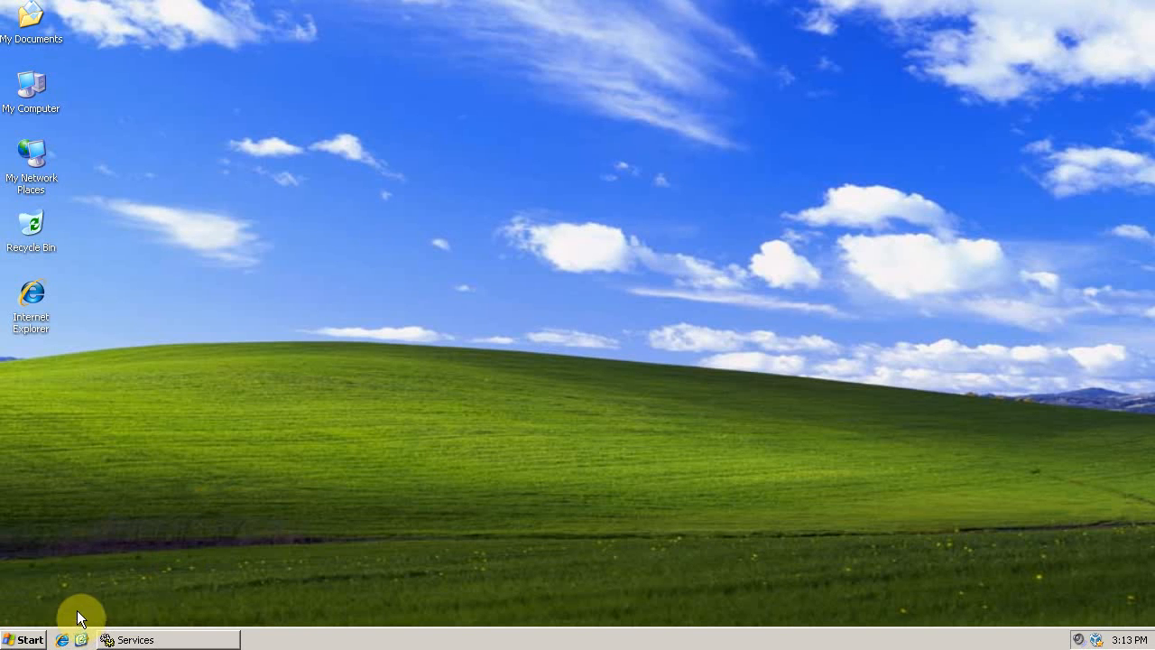
Launch Internet Explorer and scroll Black Viper's XP SP3 table to the Indexing and IPSEC rows.
double_click(31, 293)
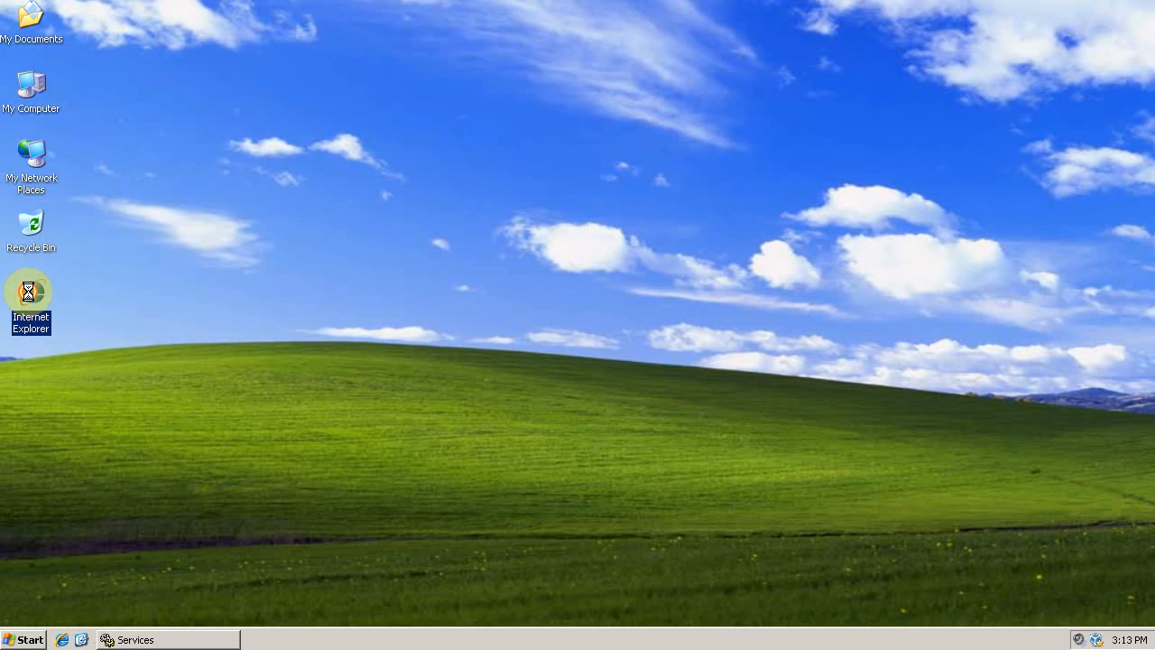
double_click(31, 289)
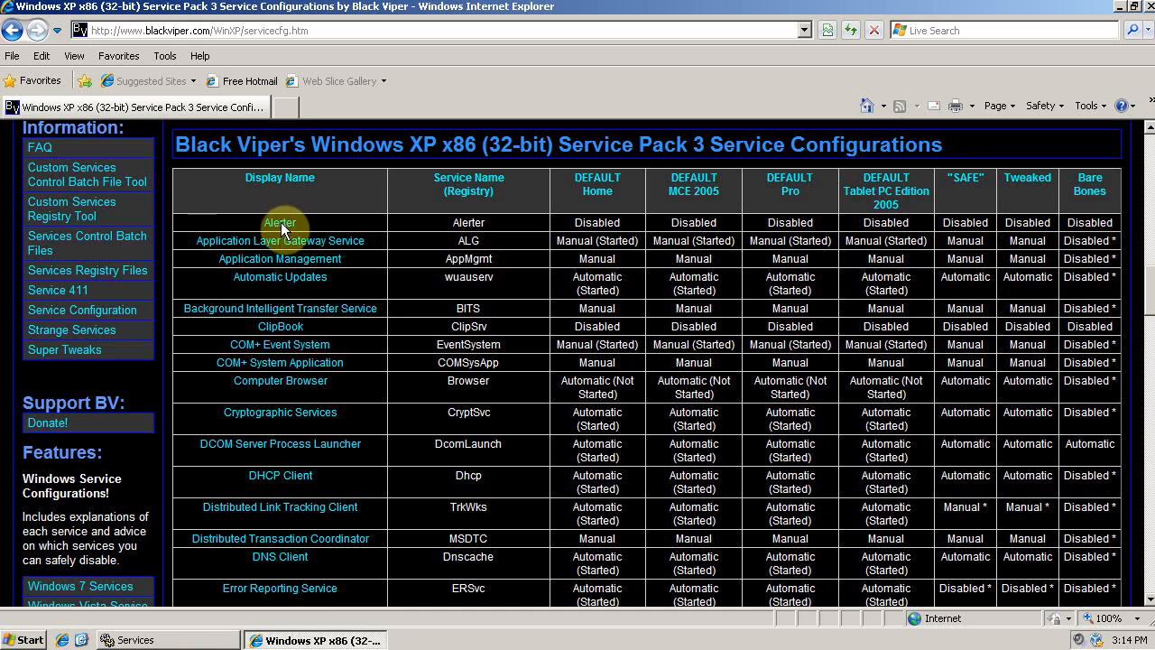
mouse_move(979, 212)
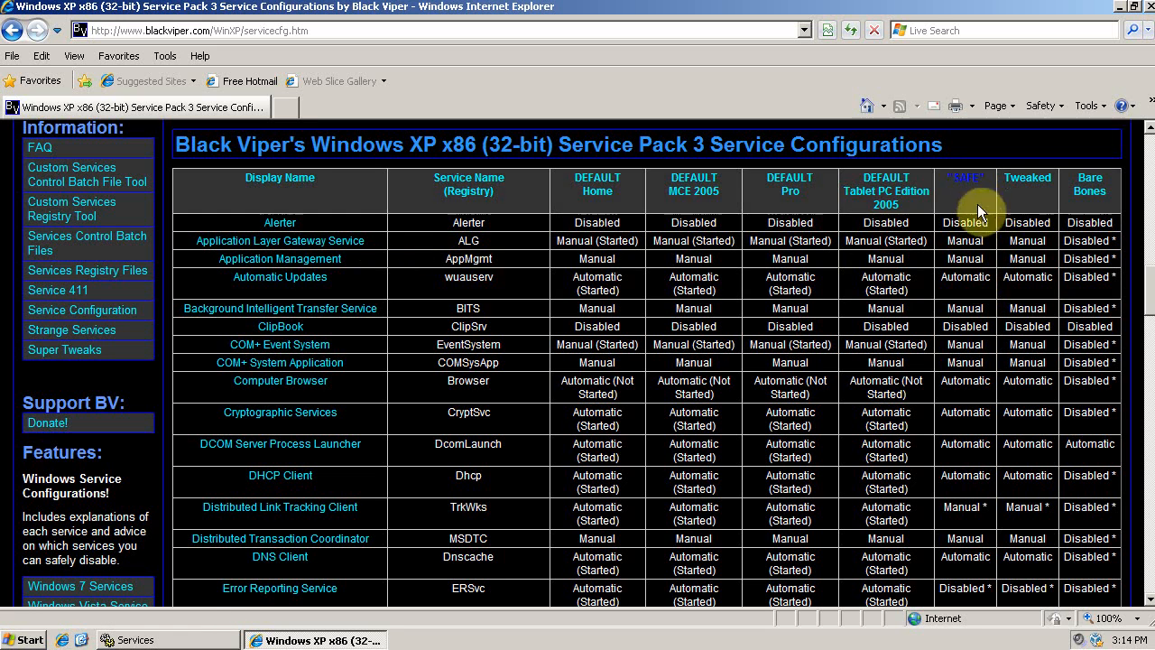
mouse_move(973, 195)
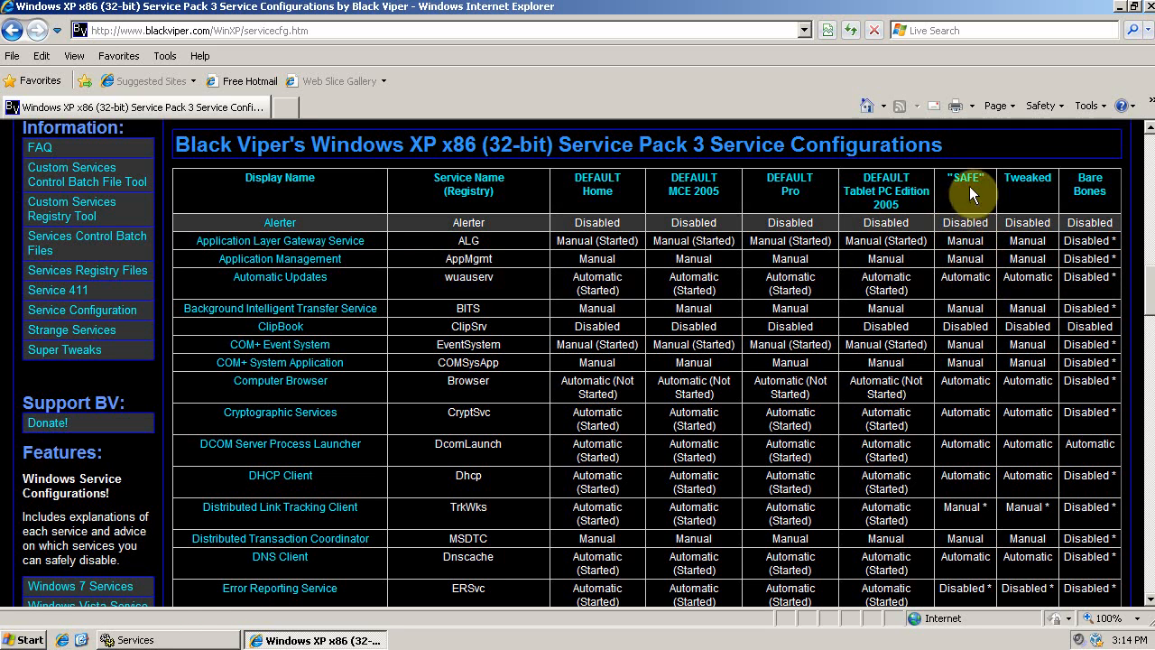
mouse_move(1149, 279)
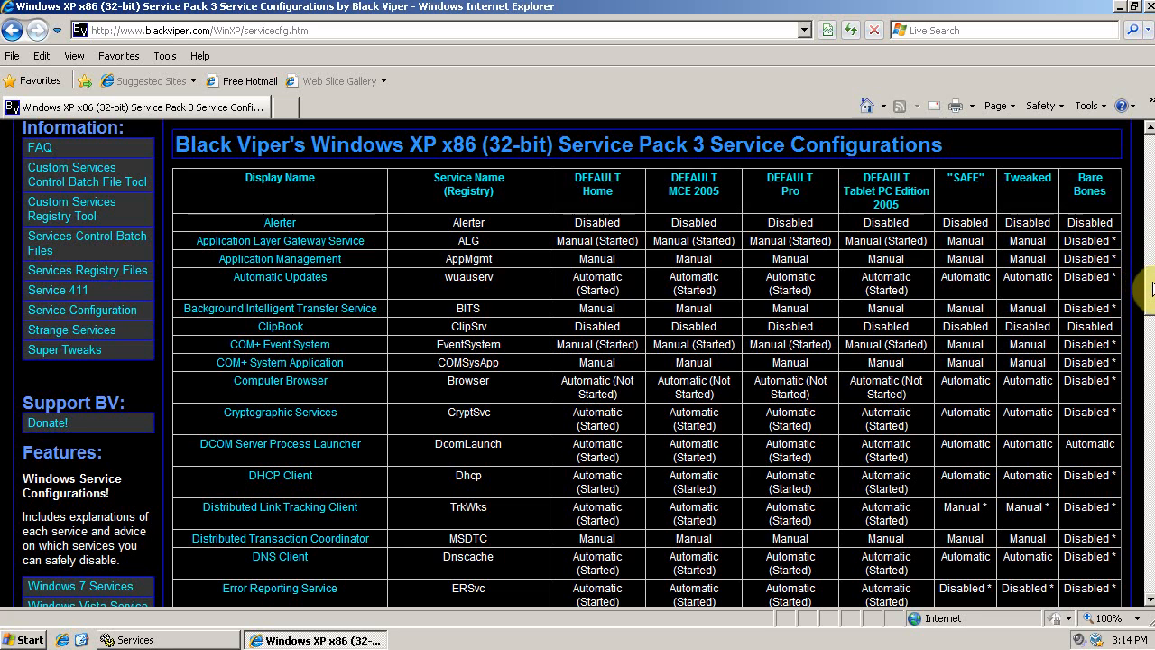
scroll(down, 3)
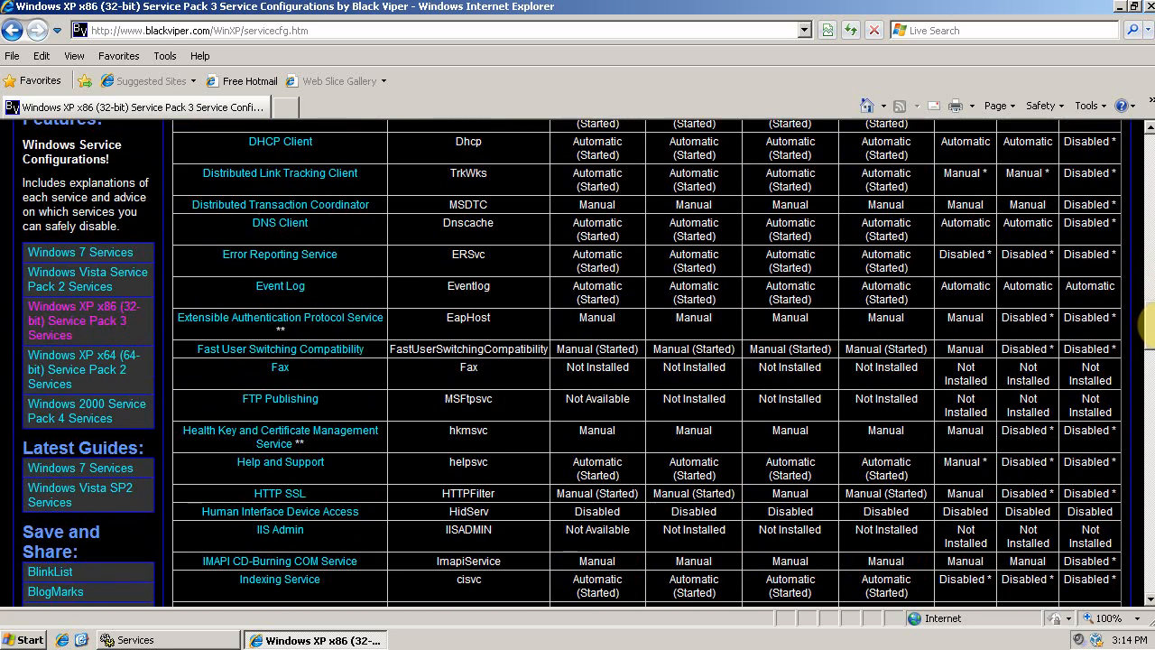
scroll(down, 3)
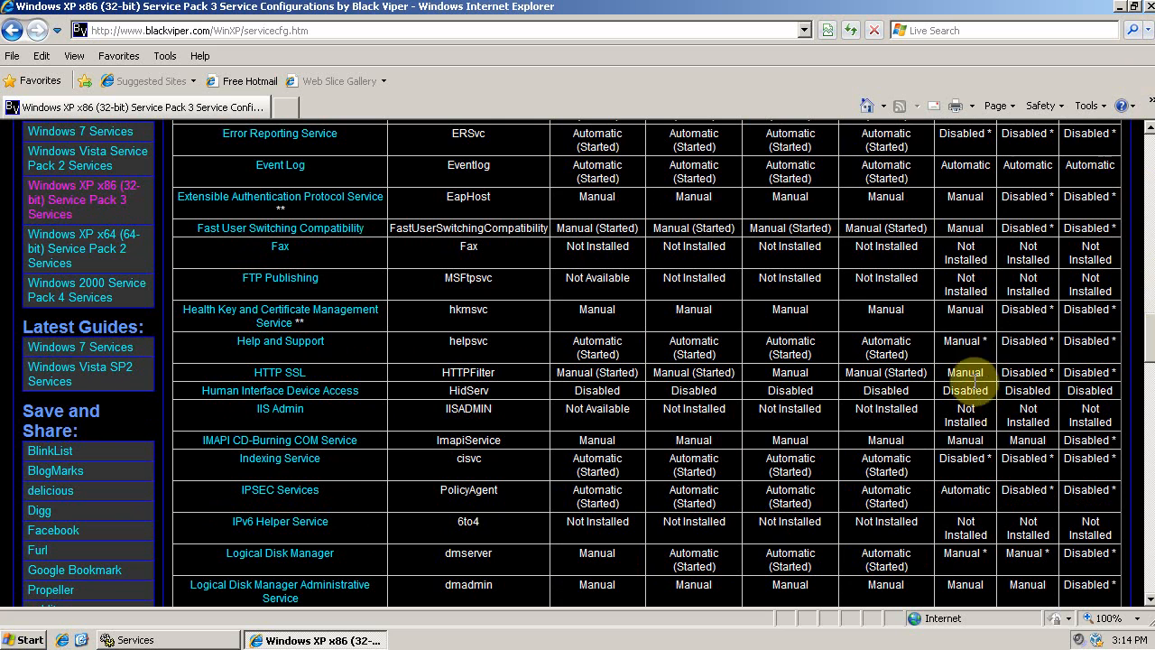
mouse_move(80, 205)
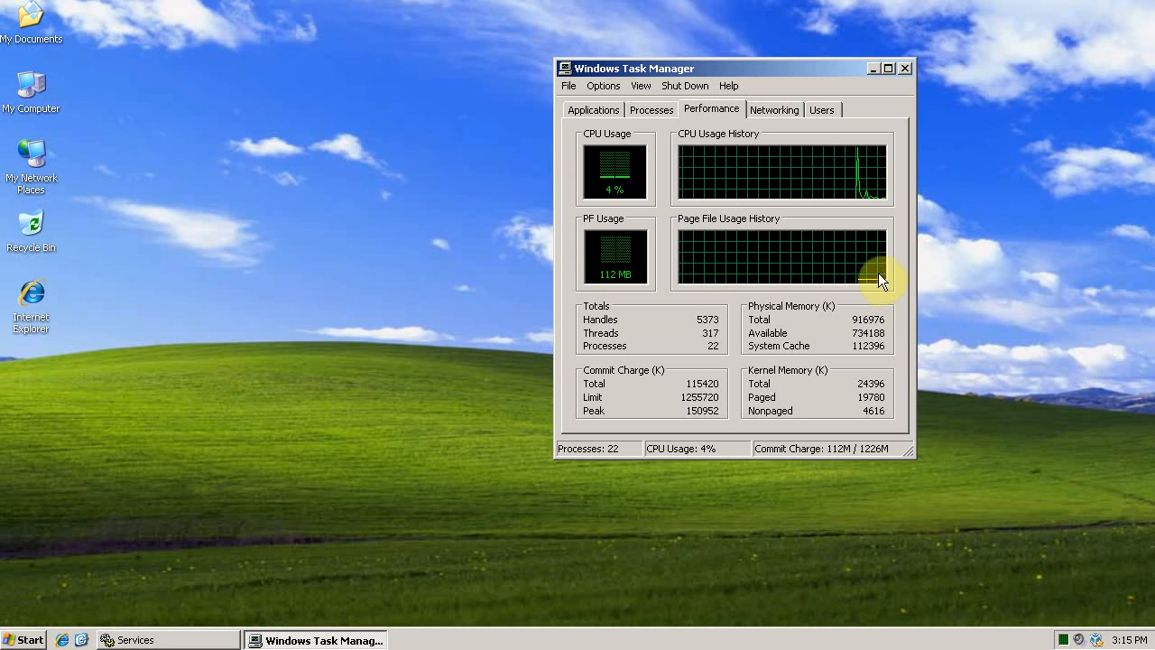
mouse_move(723, 272)
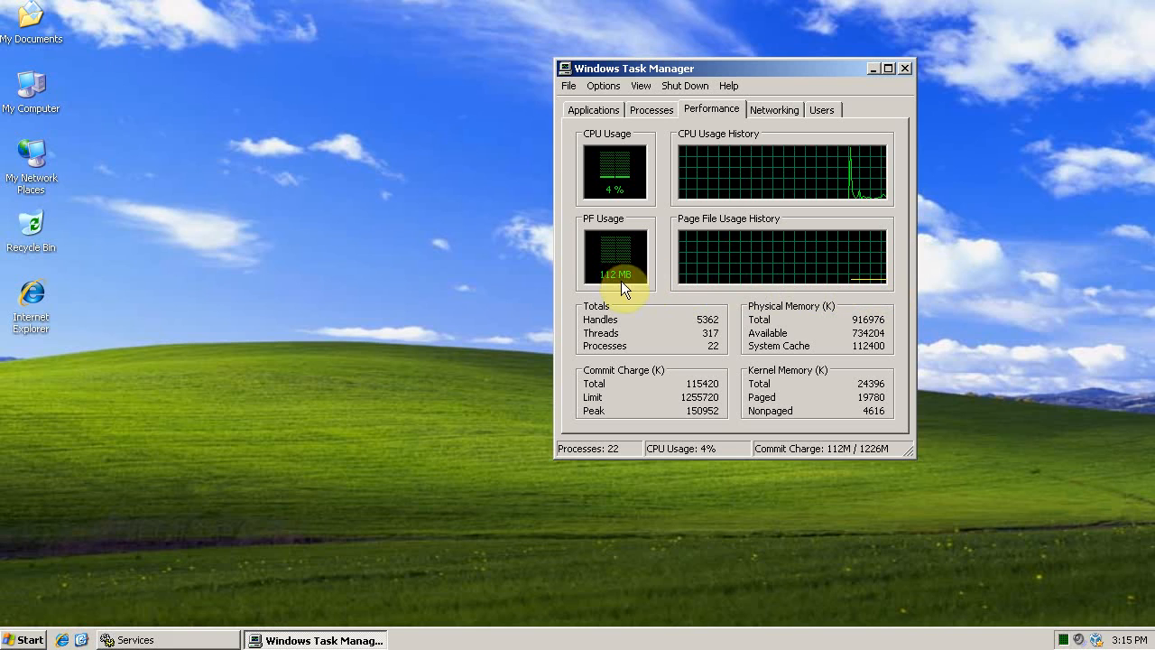
mouse_move(733, 250)
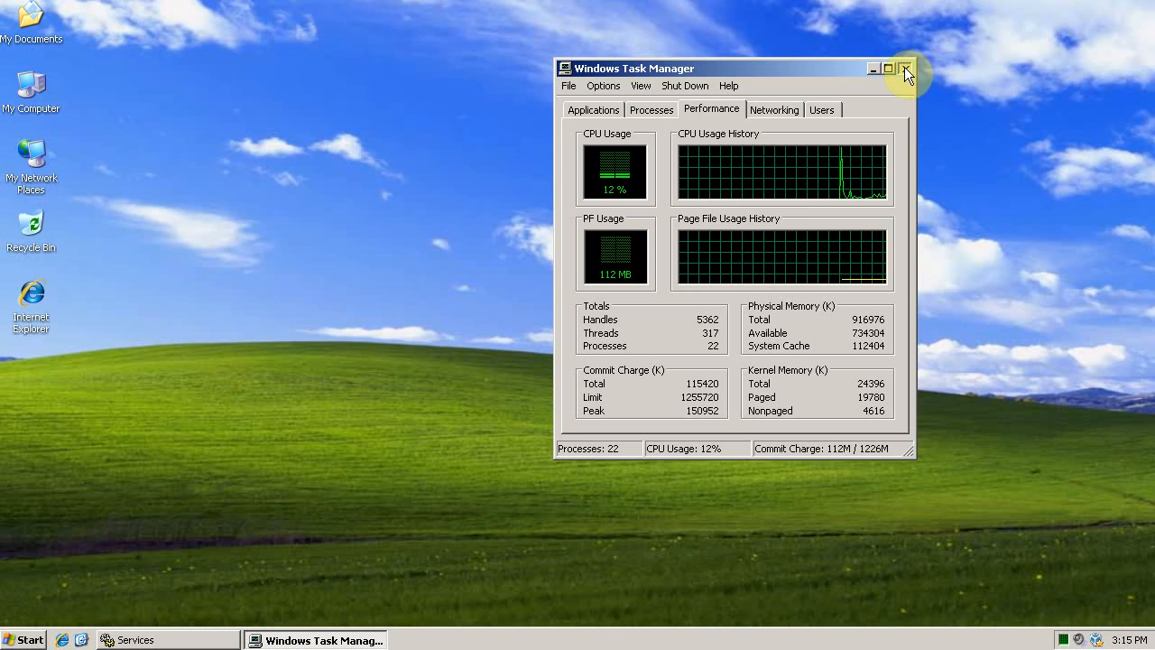
Close Task Manager after noting the 112 MB page file usage.
click(901, 60)
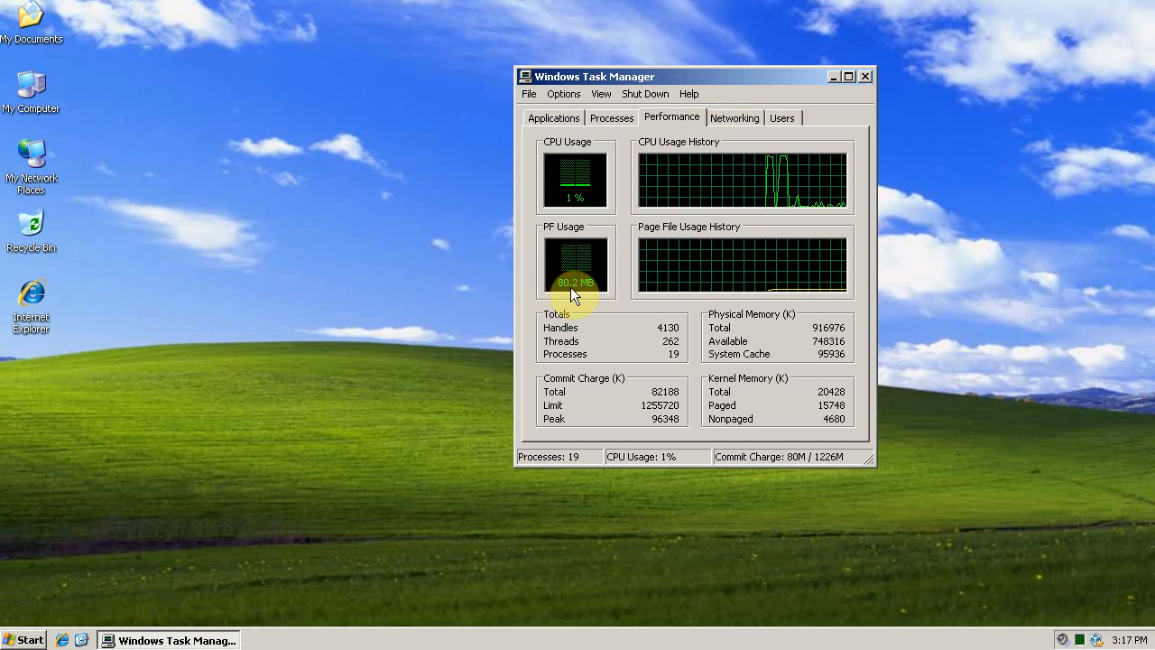
mouse_move(888, 67)
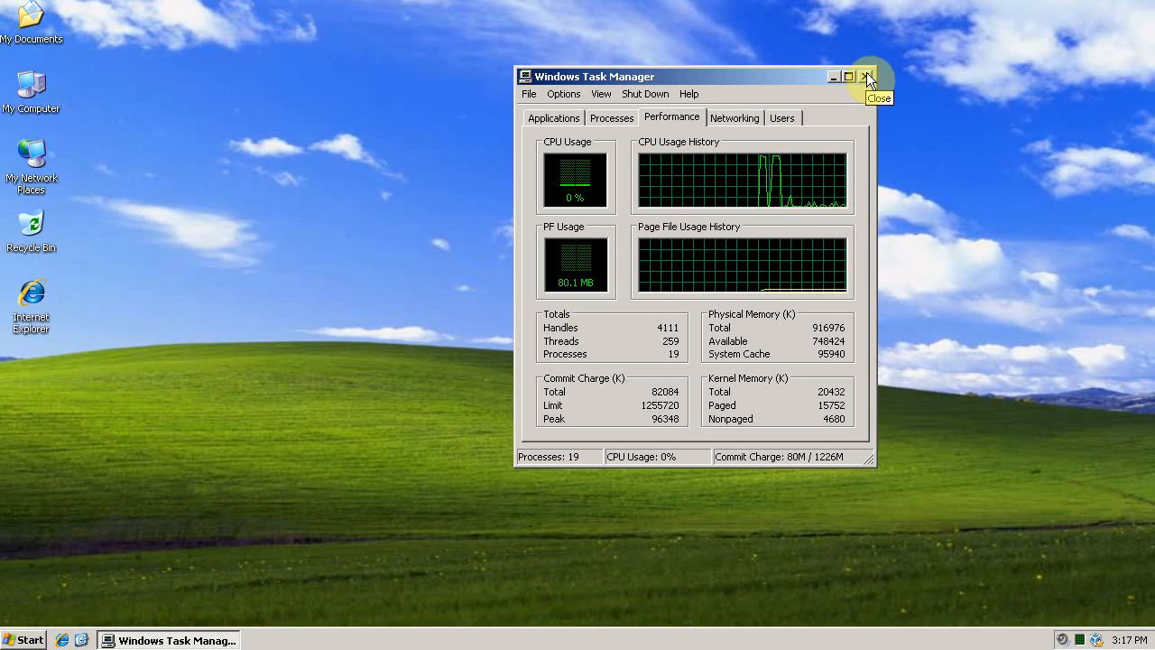
mouse_move(874, 56)
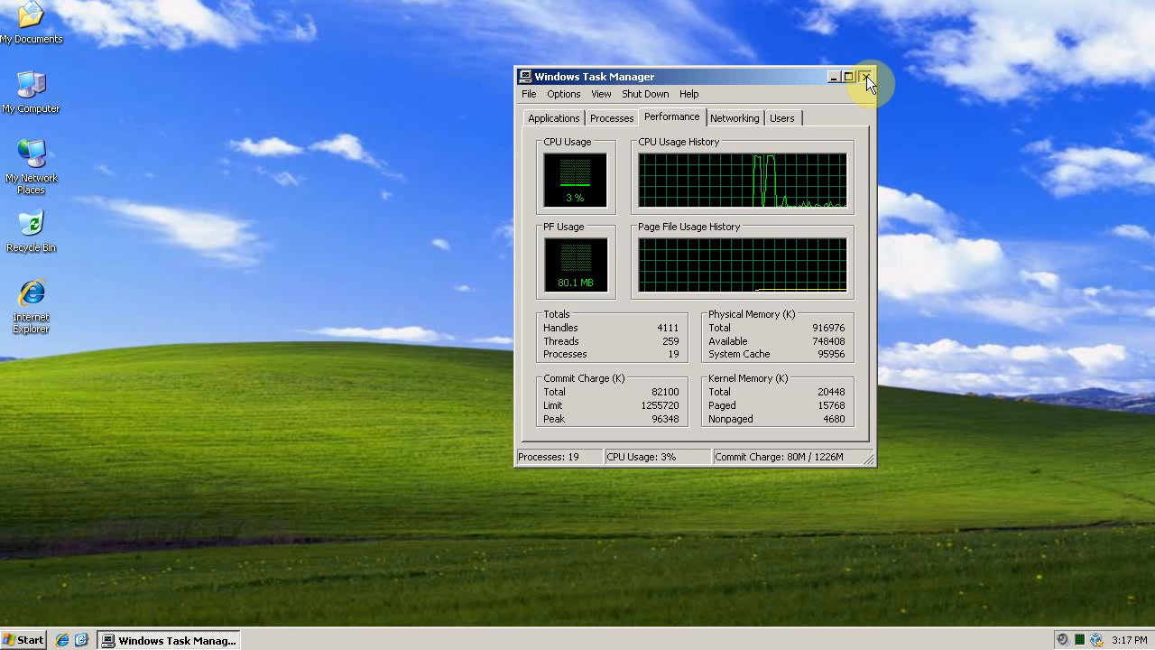
mouse_move(871, 83)
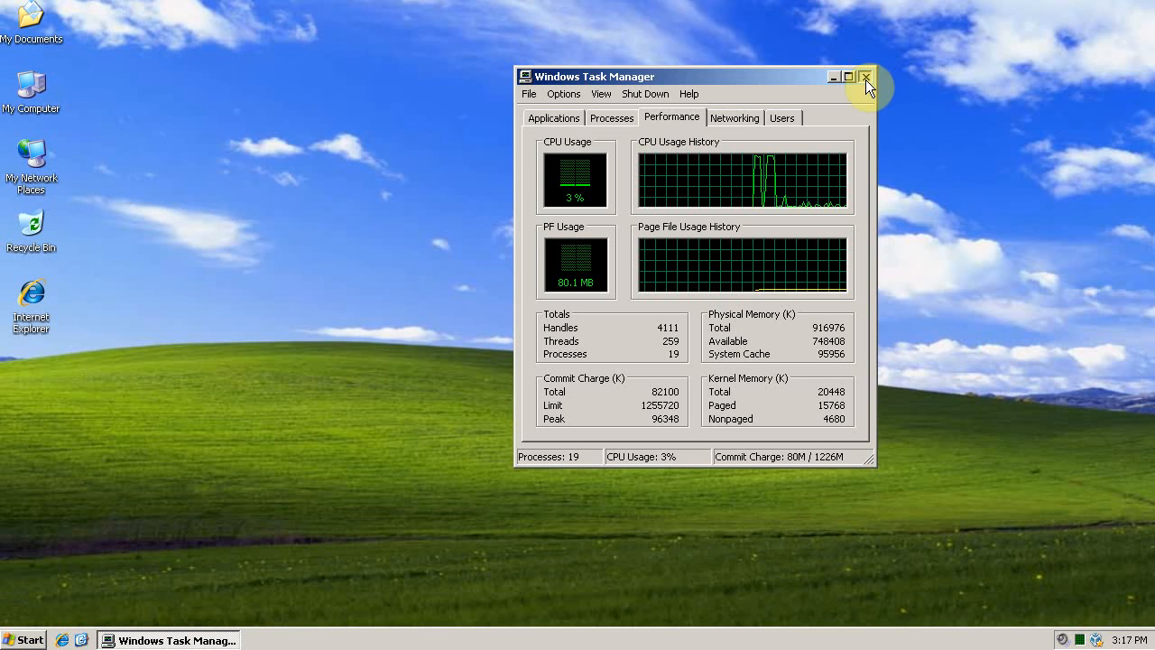
Close Task Manager after confirming page file usage is down to about 80 MB.
click(866, 78)
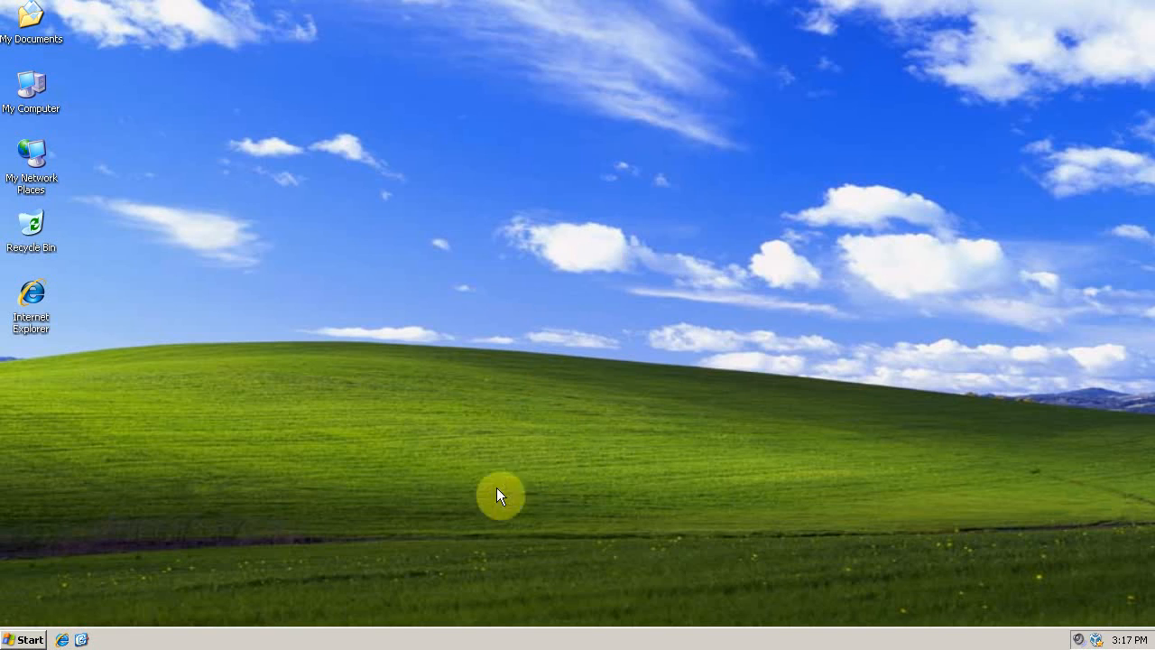
mouse_move(245, 645)
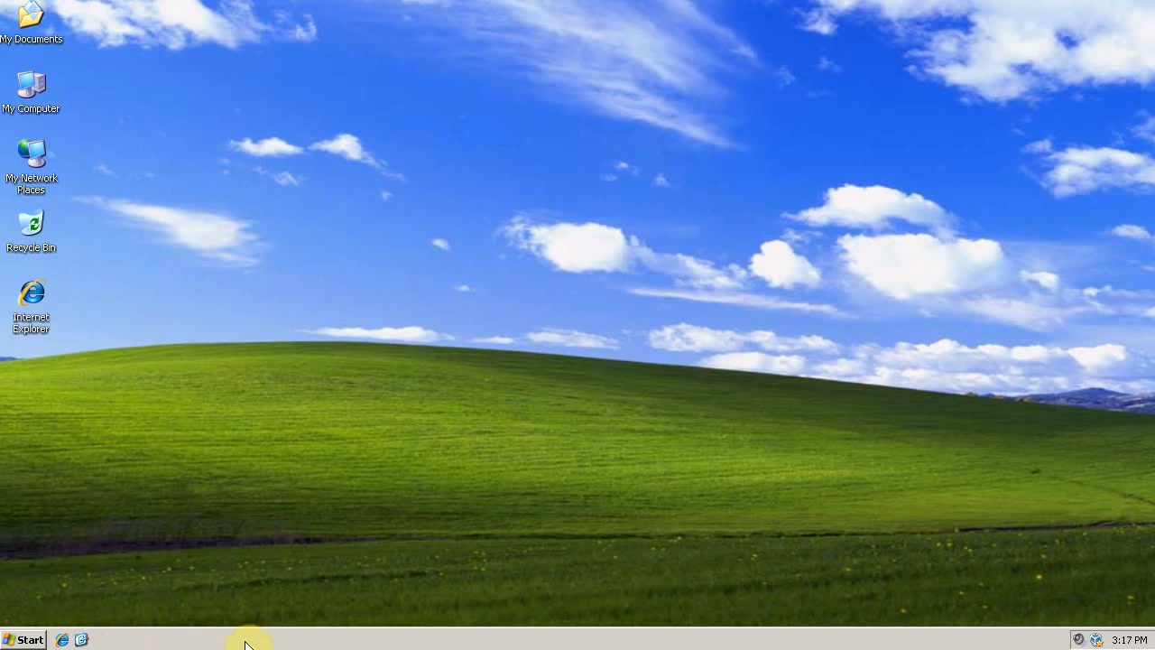
mouse_move(303, 617)
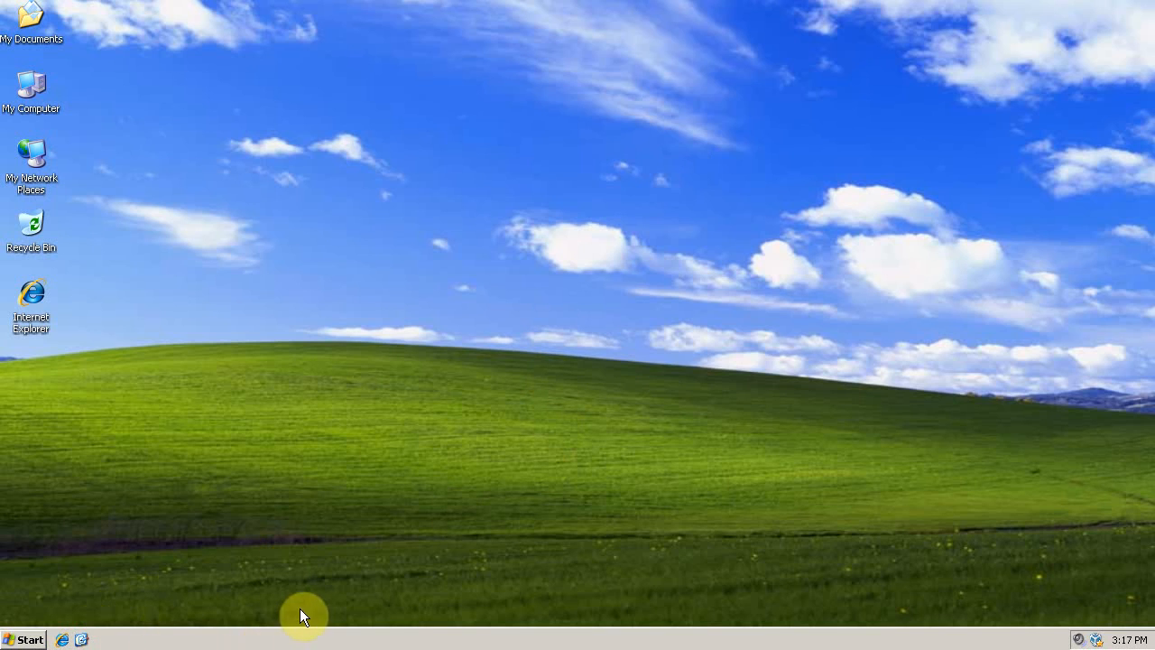
mouse_move(278, 339)
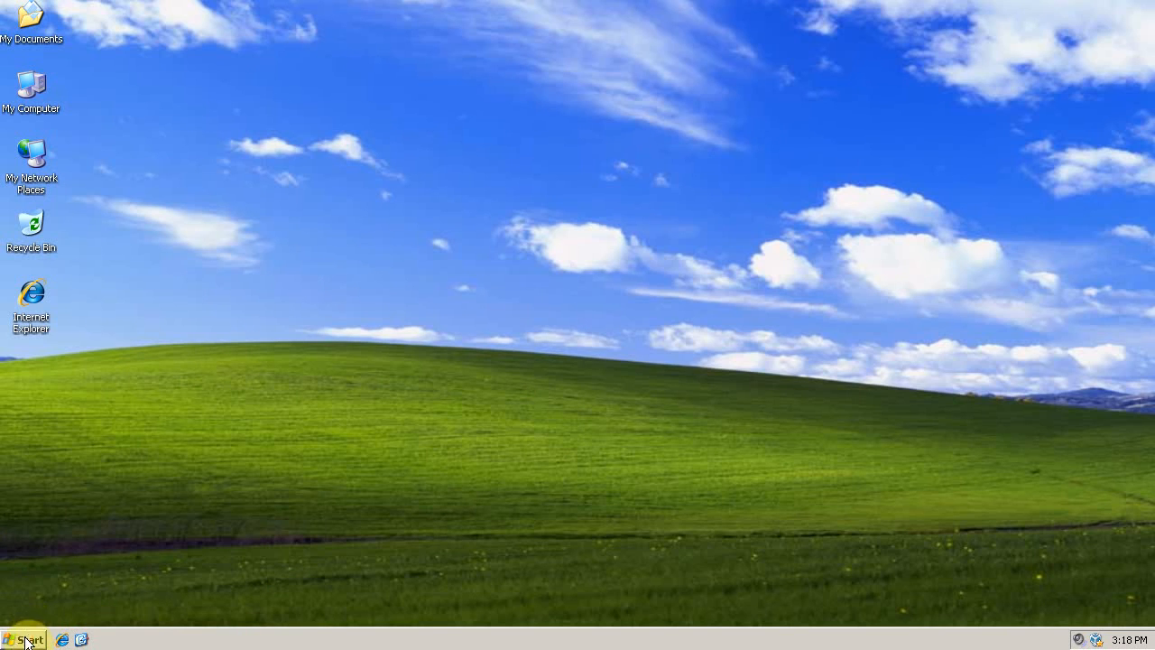
click(28, 640)
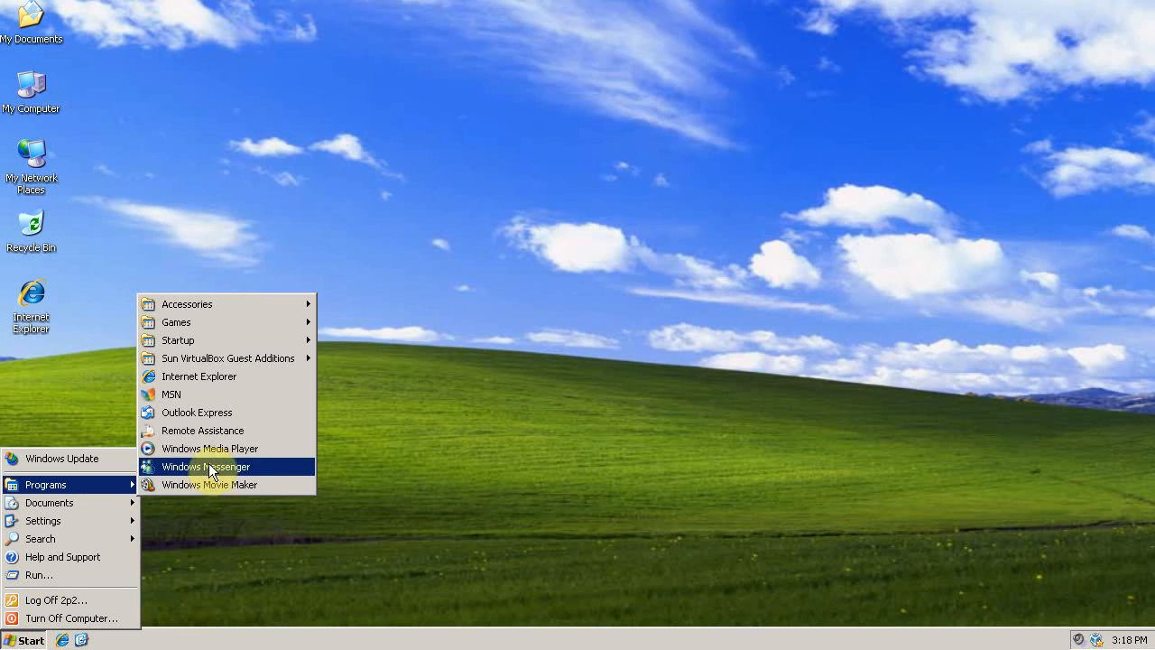
mouse_move(221, 470)
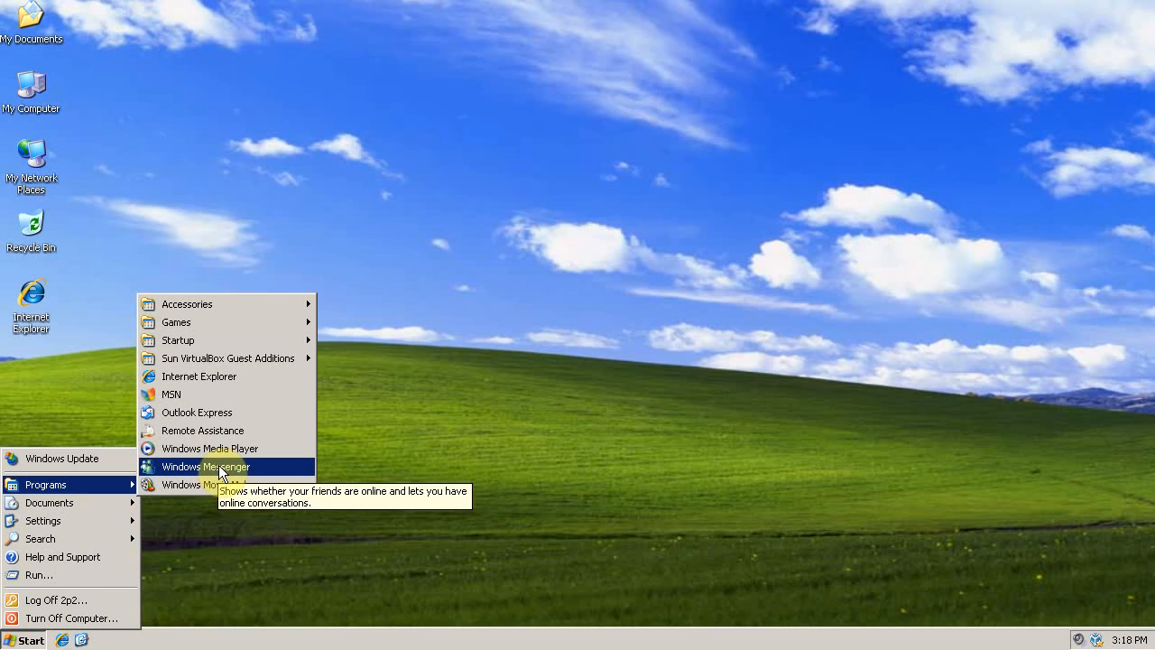
click(363, 416)
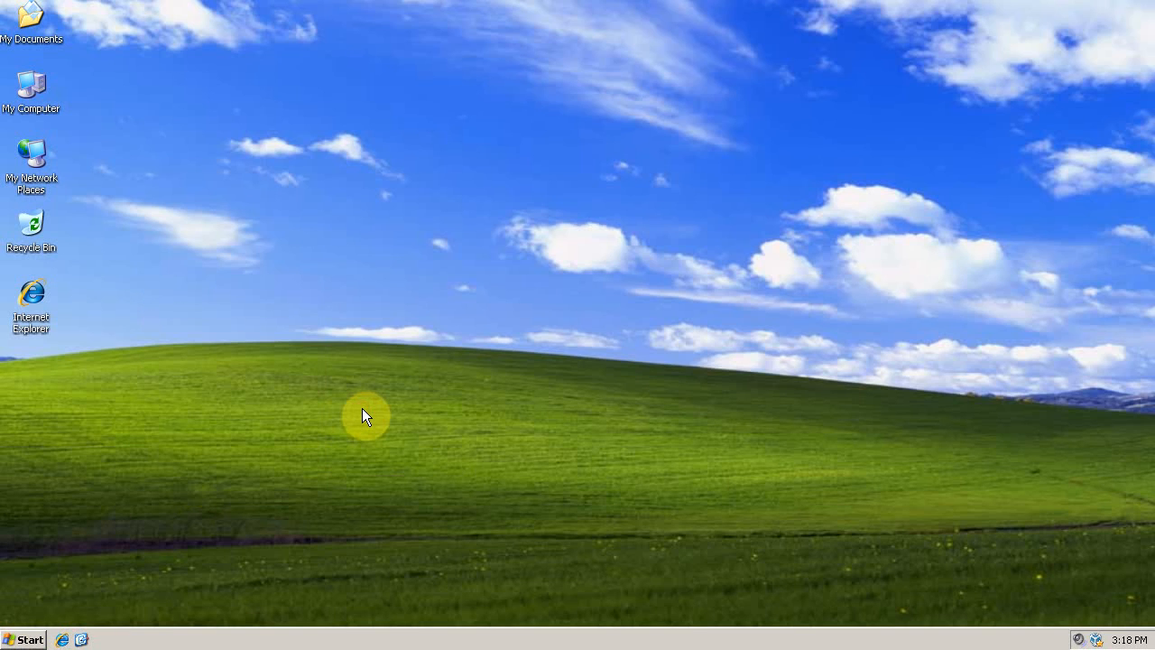
mouse_move(365, 412)
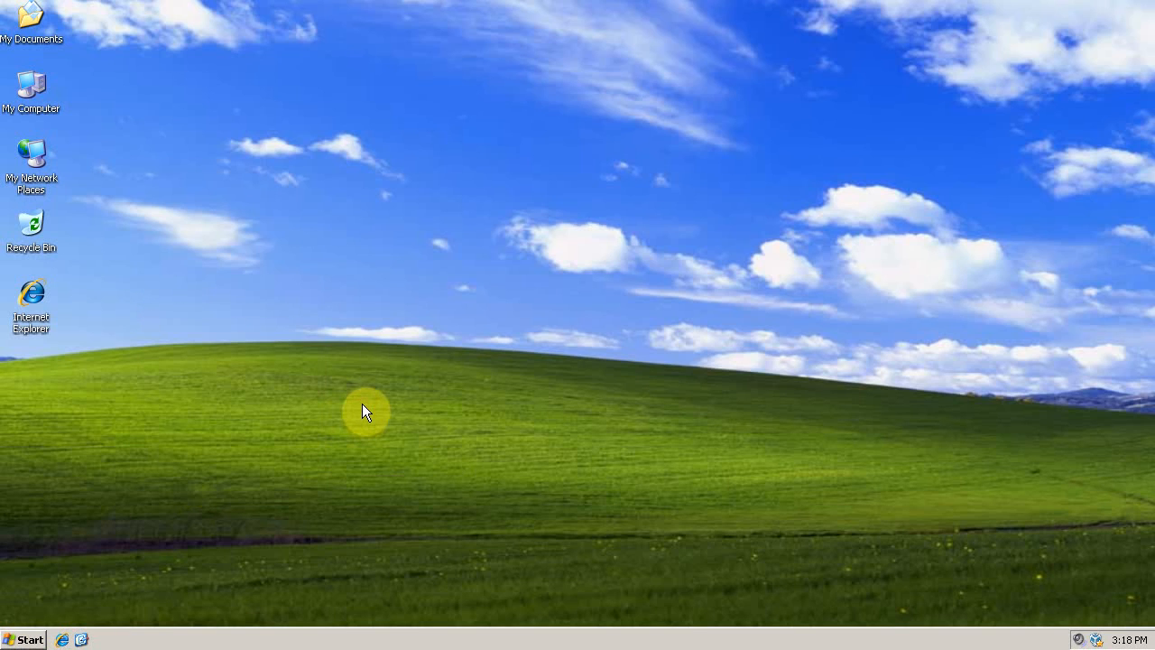